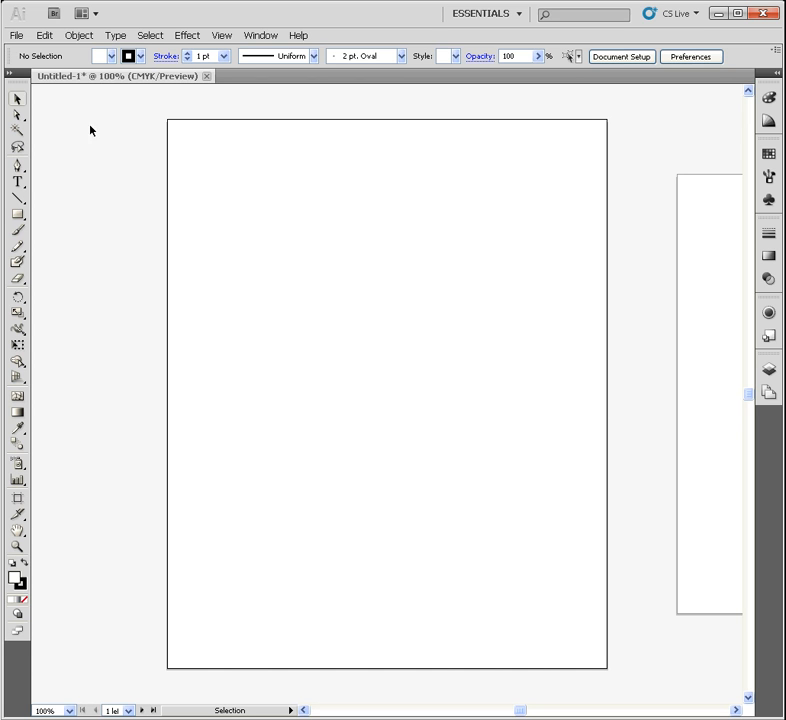
Step: Start a new document from the File menu and show the page size presets
{"action": "left_click", "coordinate": [16, 35]}
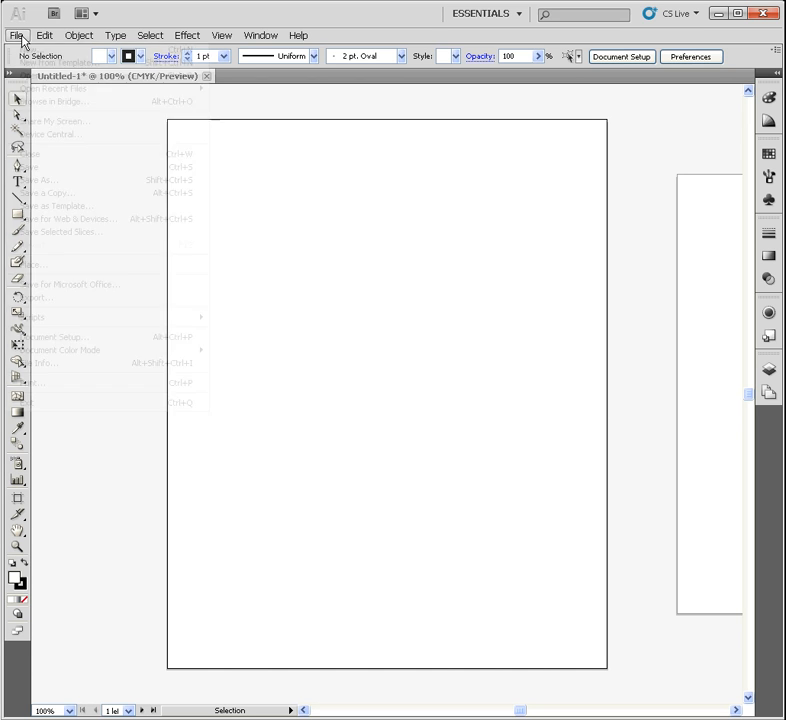
{"action": "left_click", "coordinate": [16, 35]}
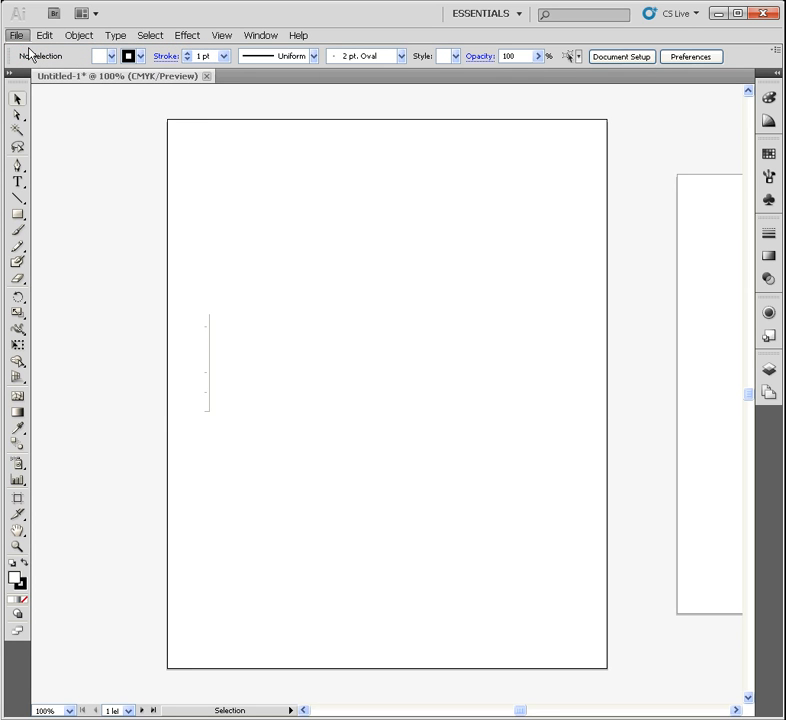
{"action": "left_click", "coordinate": [16, 35]}
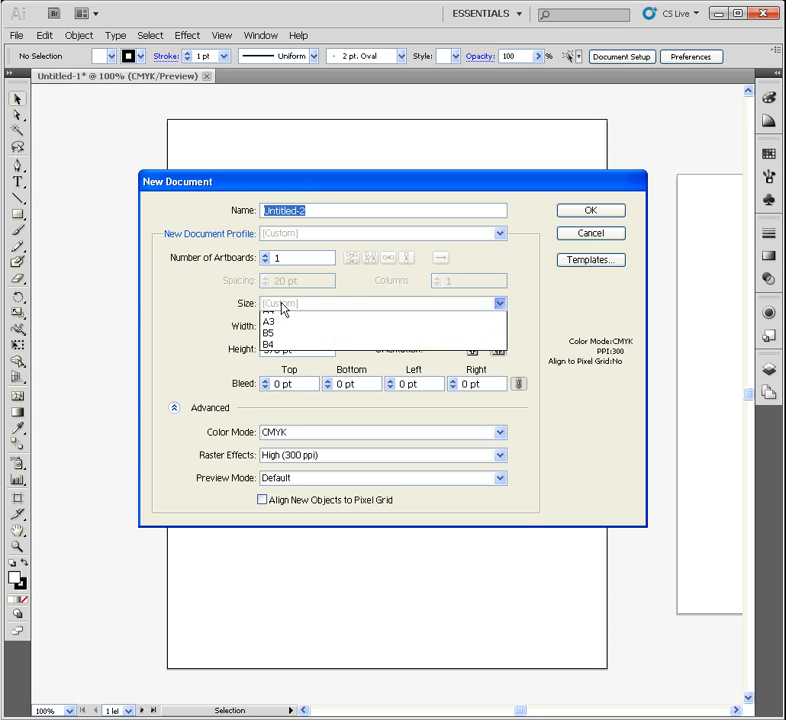
Step: Set the new document to Letter size (792 × 612 pt) and review the units list
{"action": "left_click", "coordinate": [300, 320]}
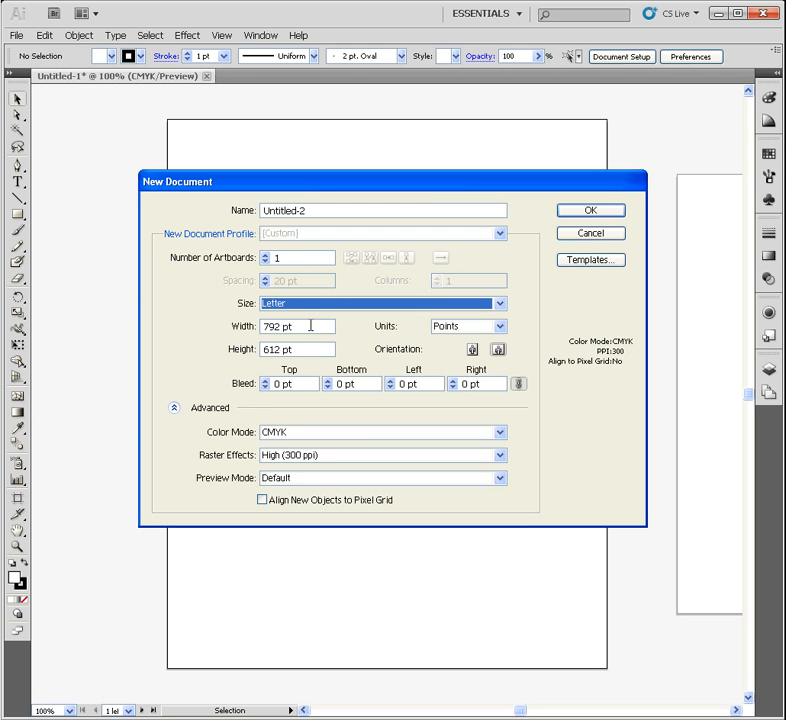
{"action": "mouse_move", "coordinate": [425, 367]}
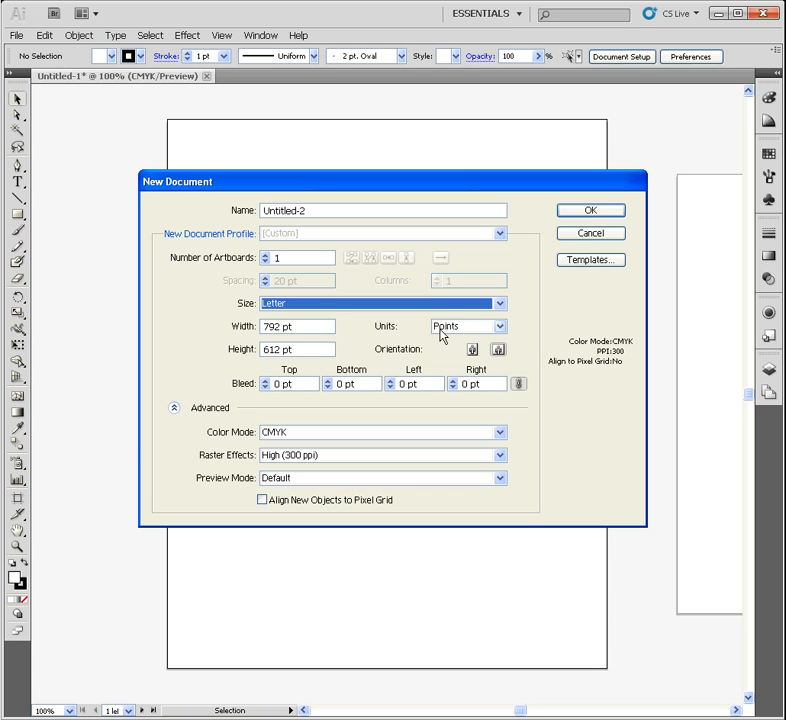
{"action": "mouse_move", "coordinate": [460, 335]}
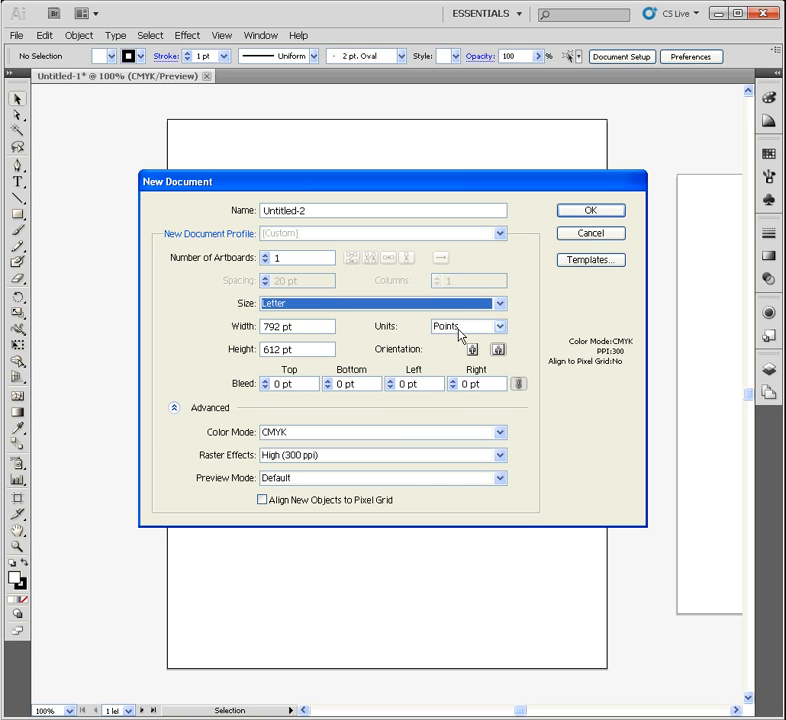
{"action": "left_click", "coordinate": [467, 326]}
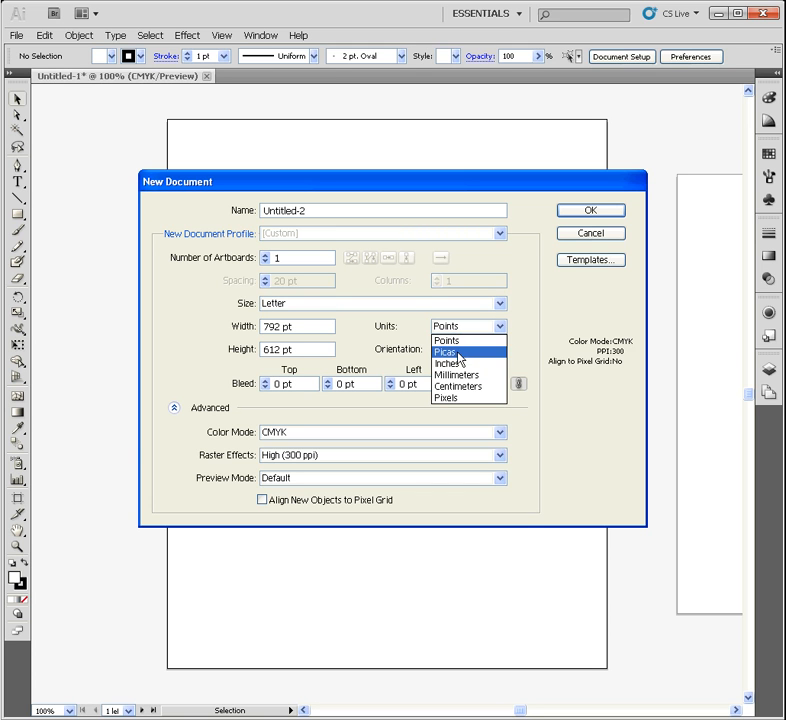
{"action": "mouse_move", "coordinate": [445, 398]}
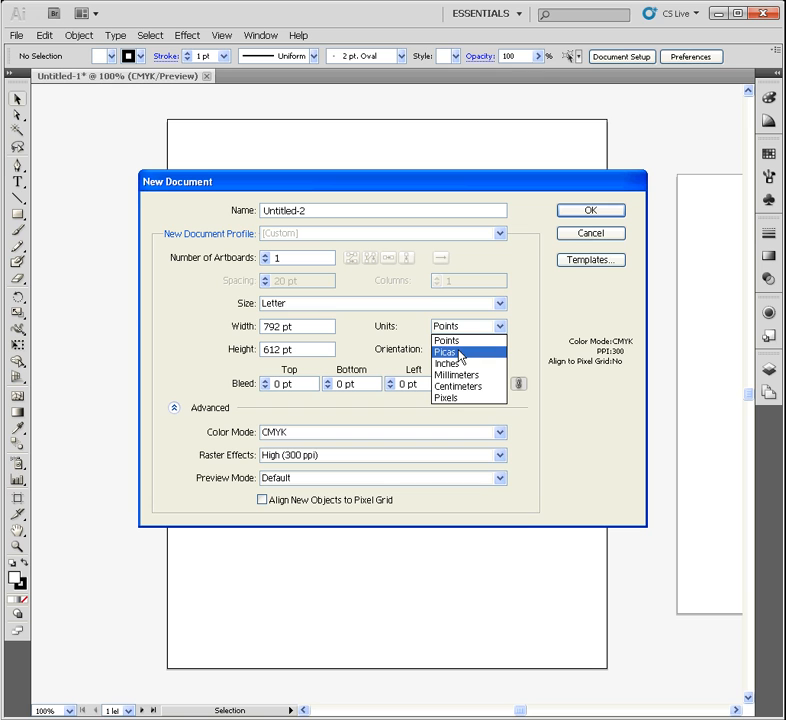
{"action": "mouse_move", "coordinate": [462, 340]}
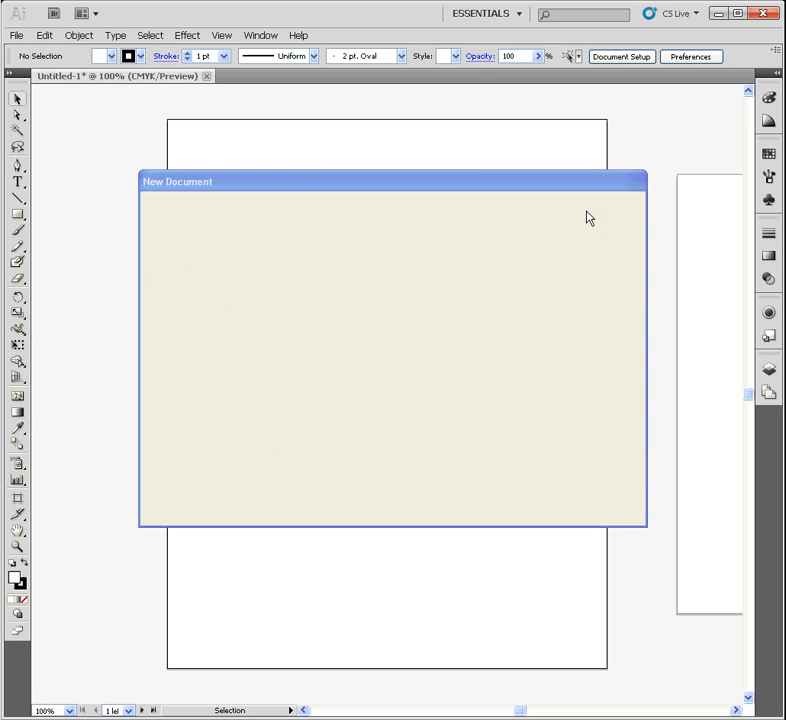
{"action": "mouse_move", "coordinate": [379, 200]}
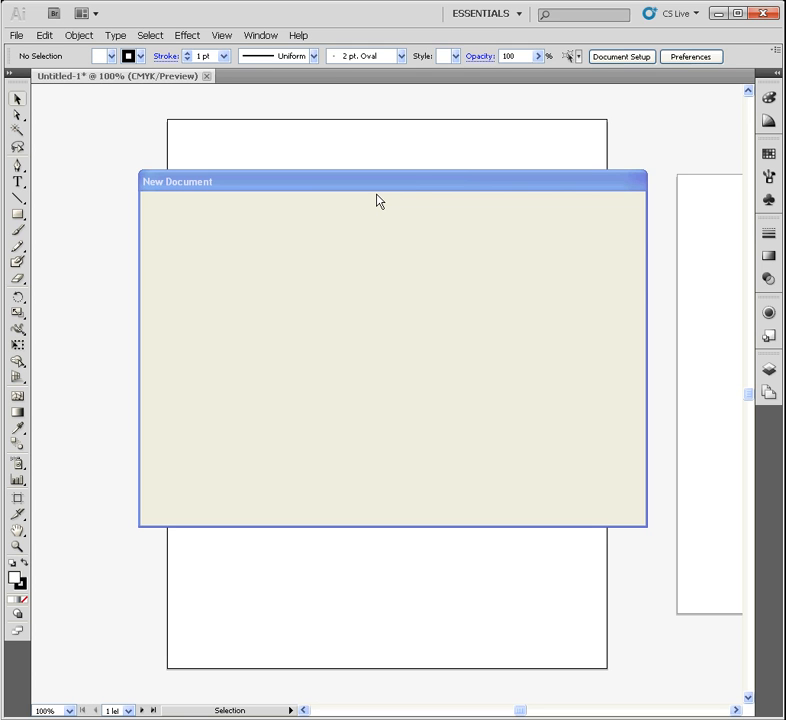
{"action": "mouse_move", "coordinate": [359, 189]}
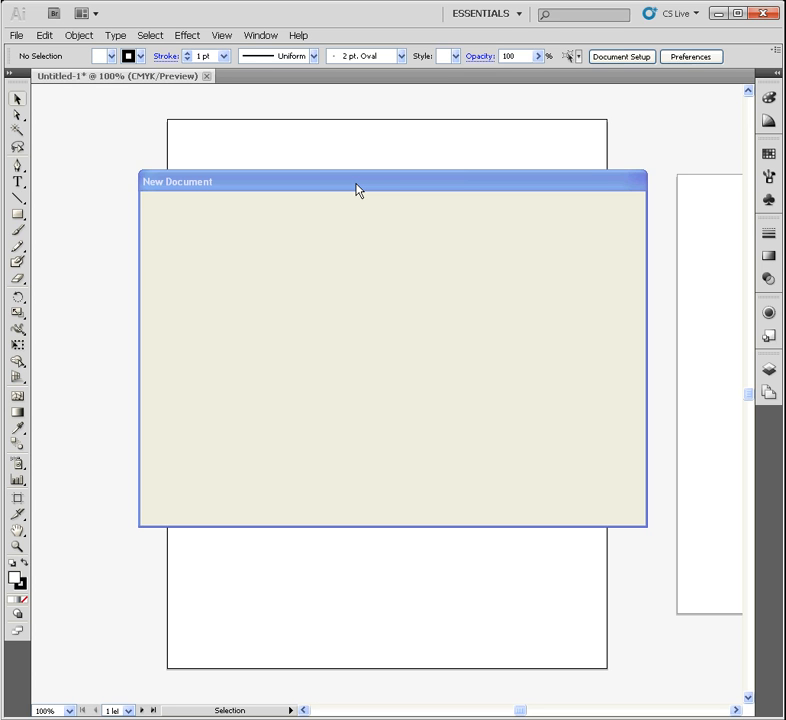
{"action": "mouse_move", "coordinate": [135, 136]}
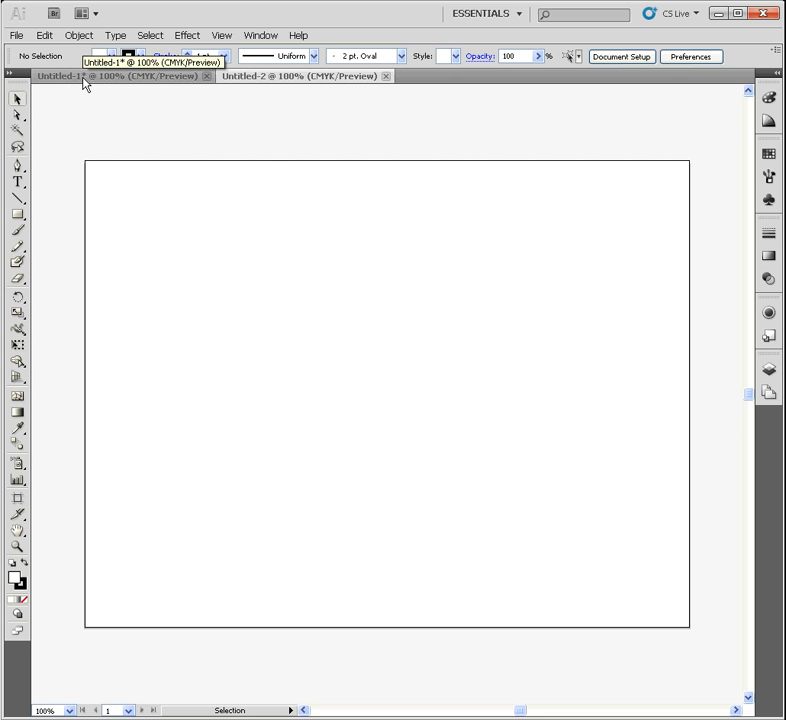
Step: Create the blank landscape Letter document Untitled-2 alongside the Untitled-1 tab
{"action": "left_click", "coordinate": [300, 77]}
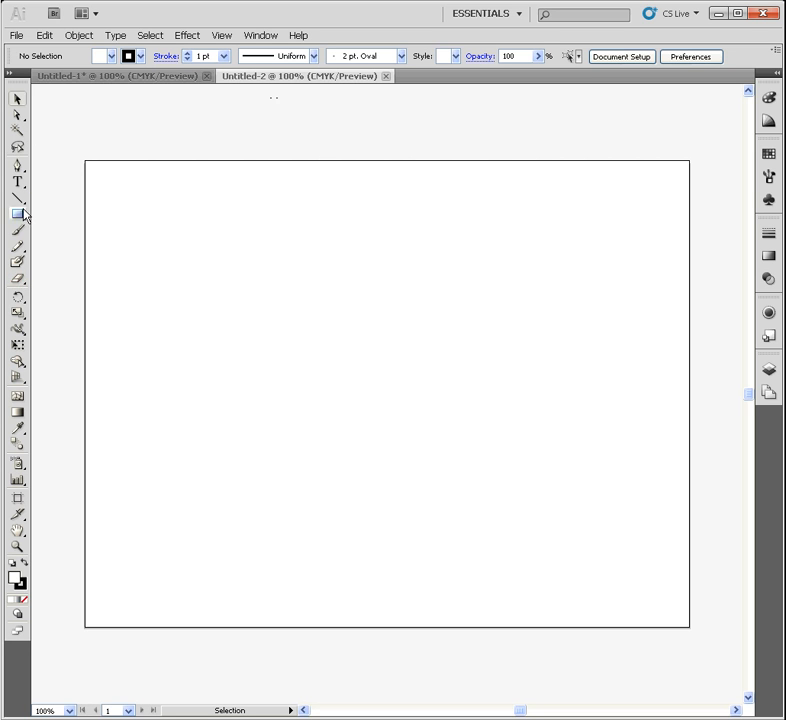
{"action": "left_click", "coordinate": [17, 100]}
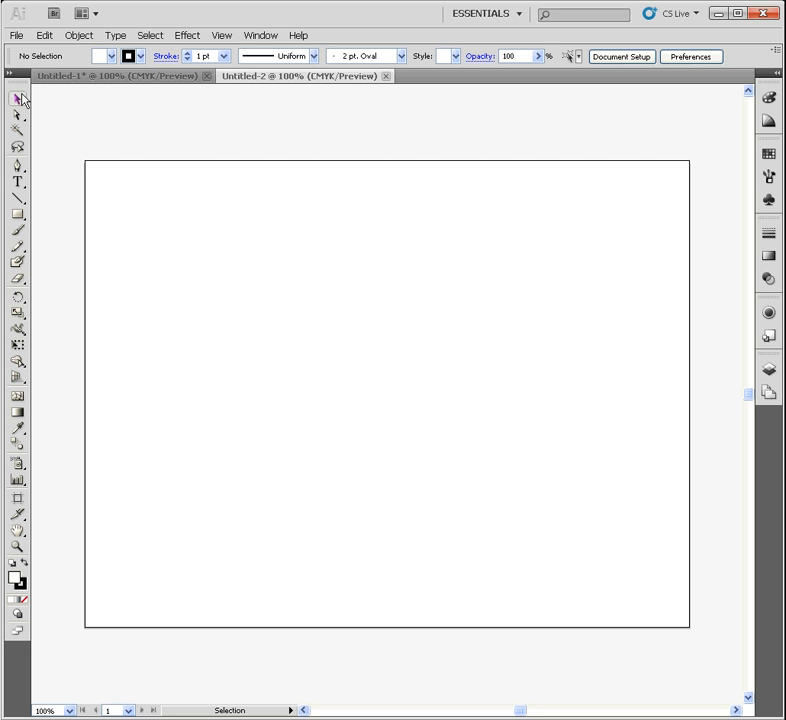
{"action": "mouse_move", "coordinate": [18, 181]}
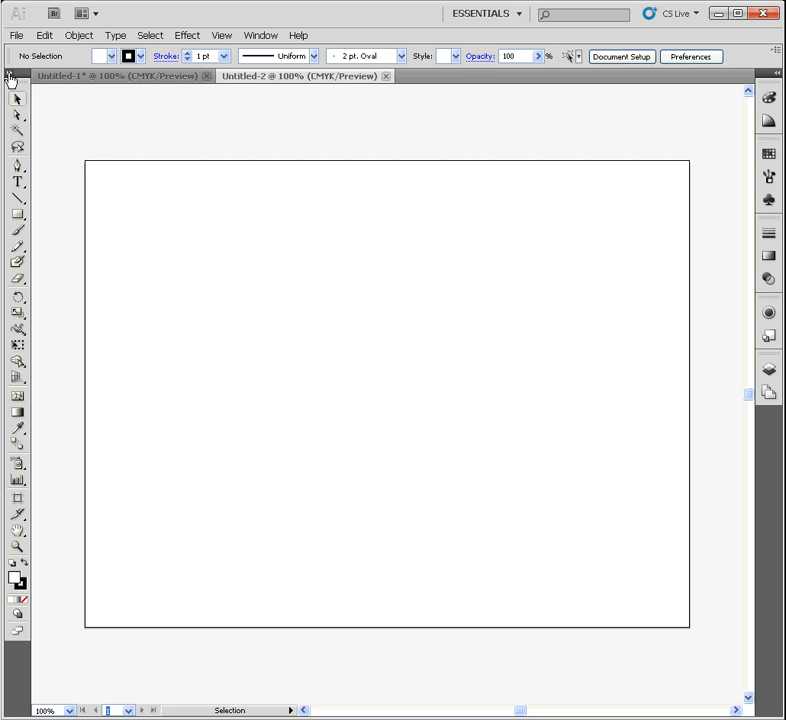
{"action": "mouse_move", "coordinate": [15, 99]}
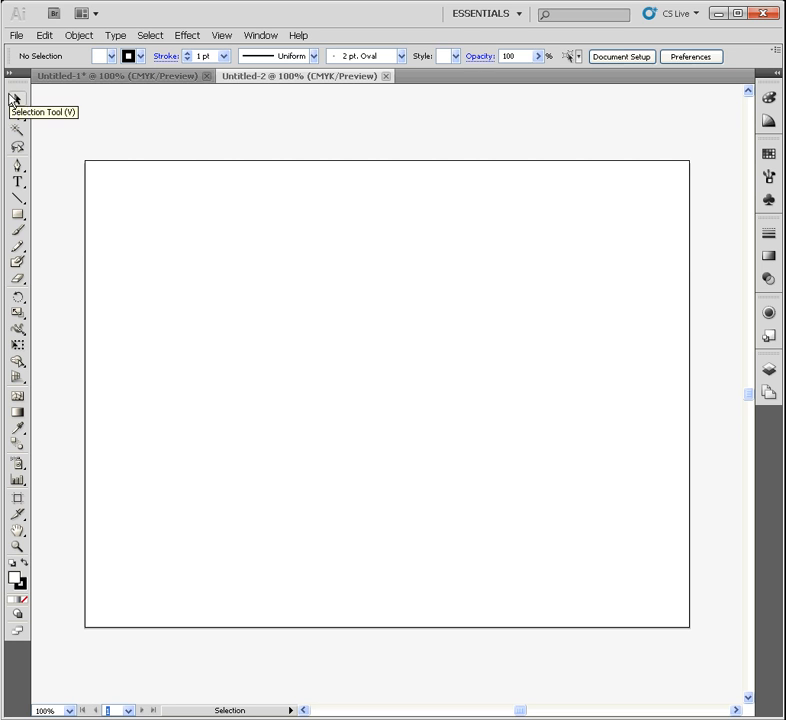
{"action": "mouse_move", "coordinate": [16, 182]}
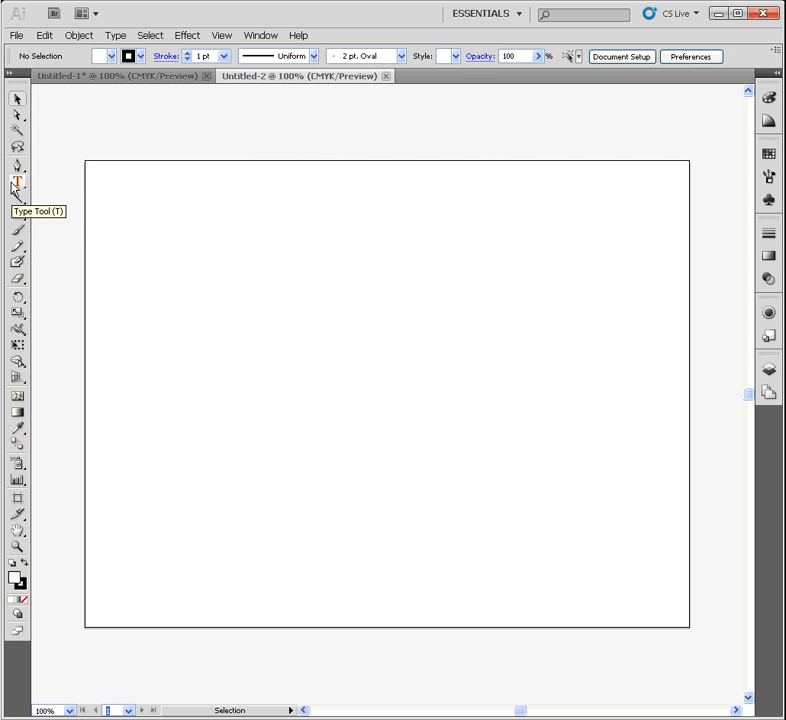
{"action": "mouse_move", "coordinate": [17, 130]}
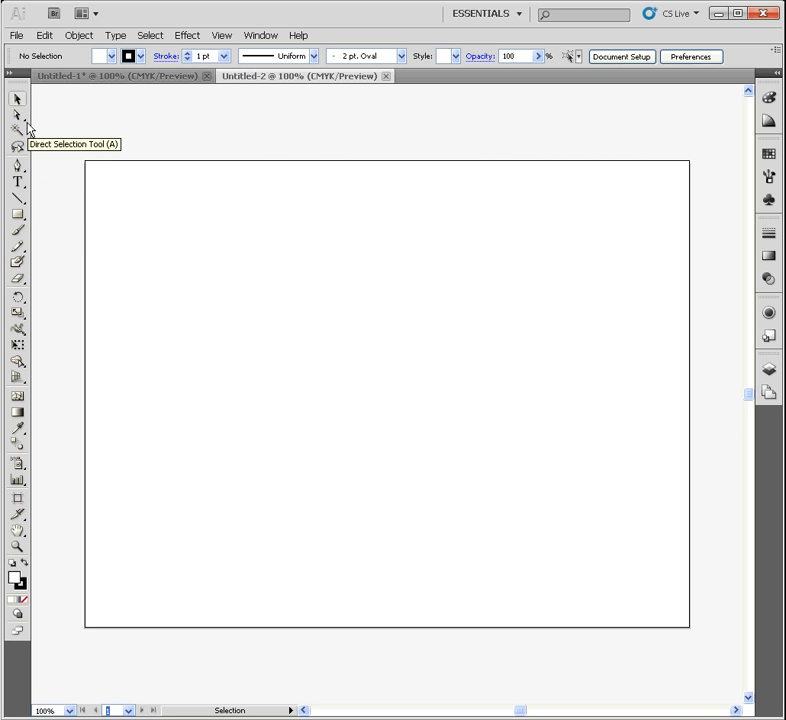
{"action": "mouse_move", "coordinate": [17, 165]}
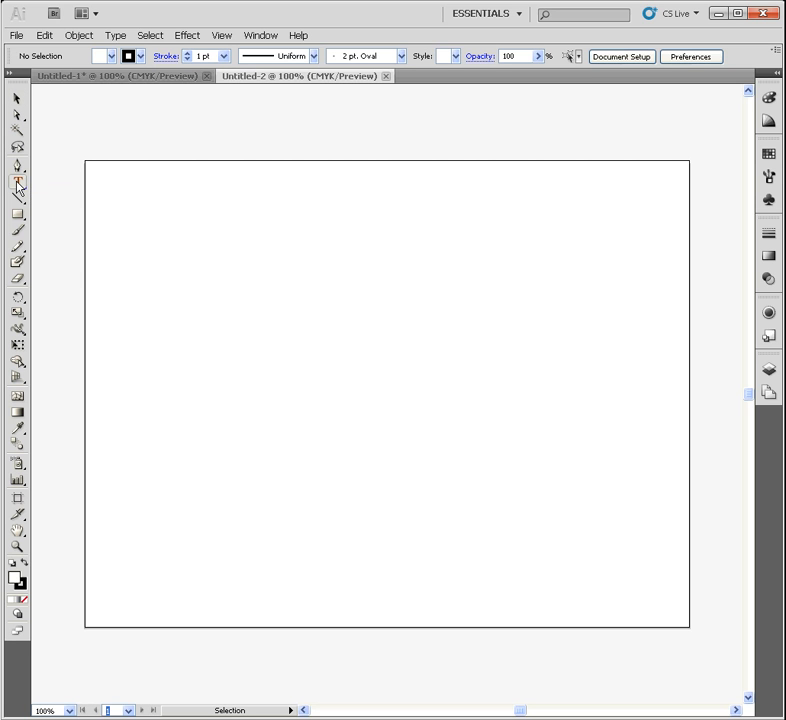
Step: Preview the Type tool's options, then switch to the Scale Tool from its flyout
{"action": "left_click", "coordinate": [16, 184]}
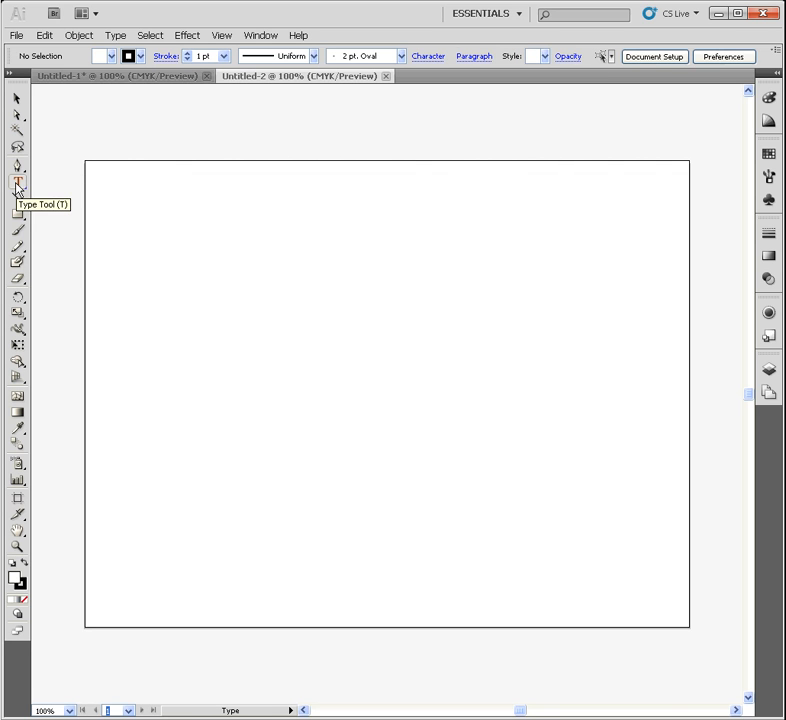
{"action": "mouse_move", "coordinate": [18, 279]}
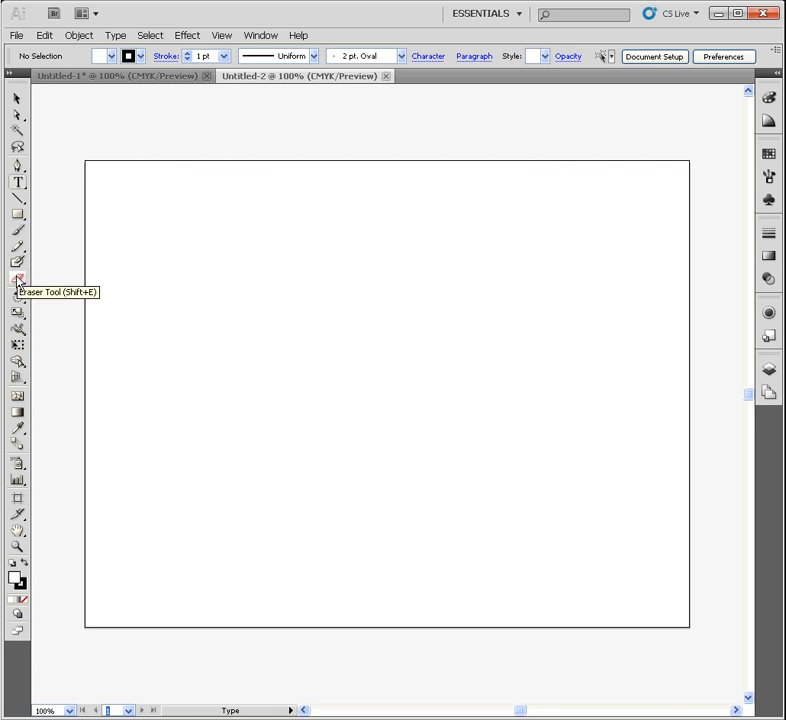
{"action": "mouse_move", "coordinate": [18, 312]}
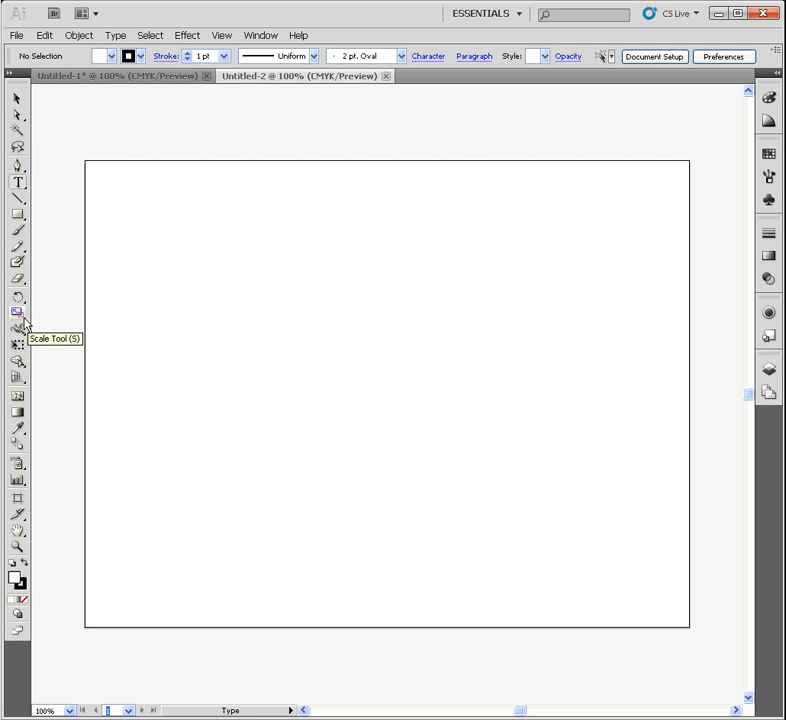
{"action": "left_click", "coordinate": [17, 313]}
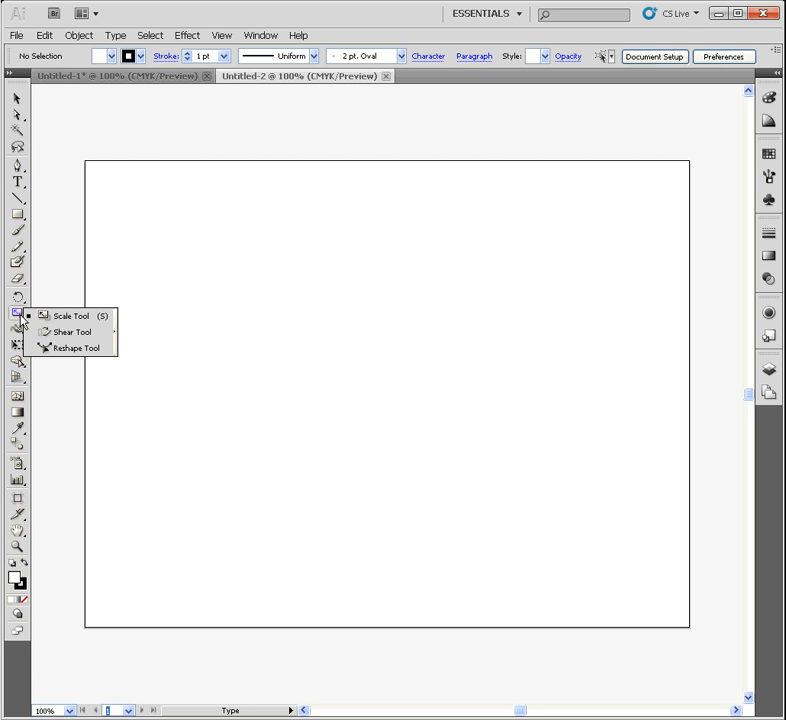
{"action": "mouse_move", "coordinate": [48, 316]}
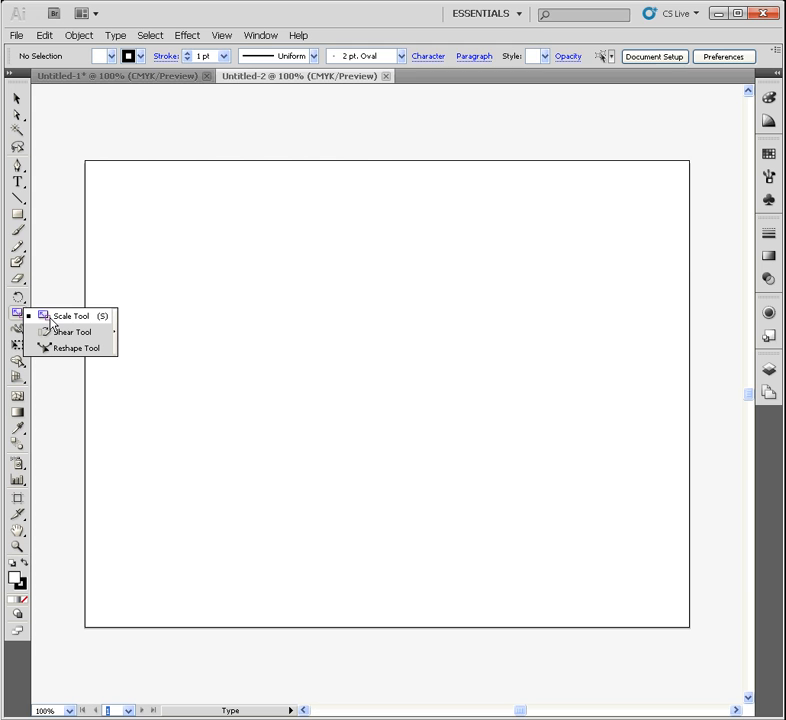
{"action": "mouse_move", "coordinate": [62, 325]}
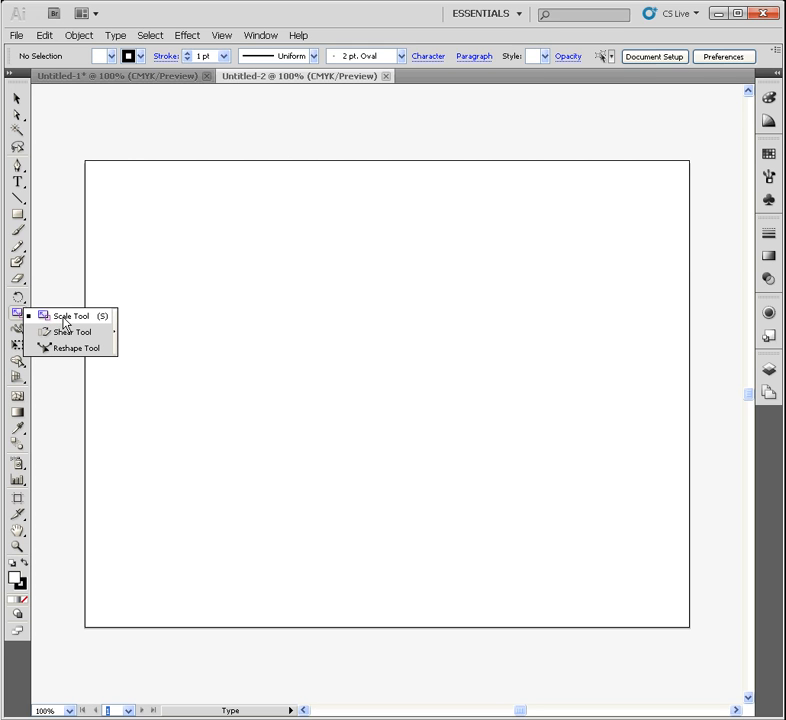
{"action": "mouse_move", "coordinate": [107, 326]}
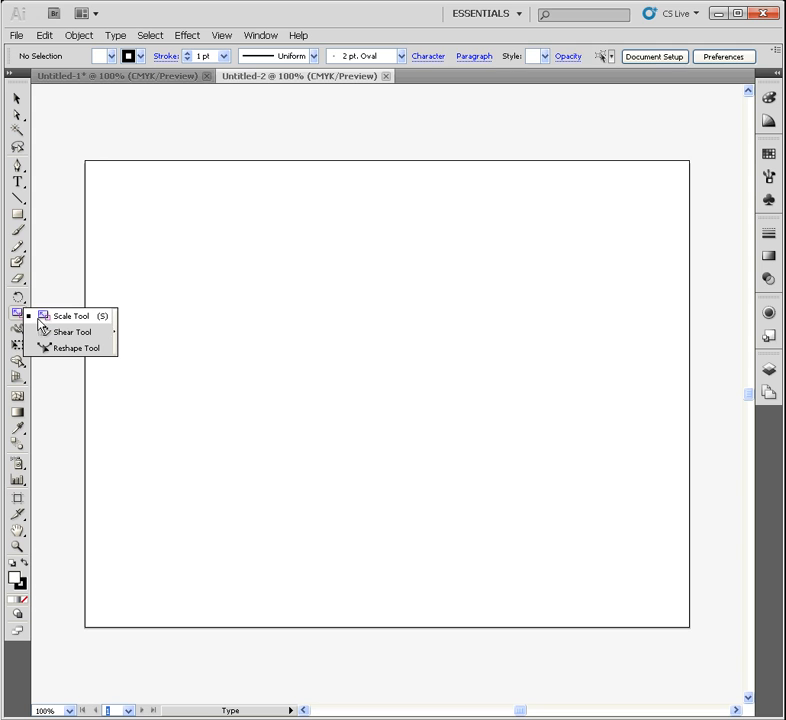
{"action": "left_click", "coordinate": [71, 315]}
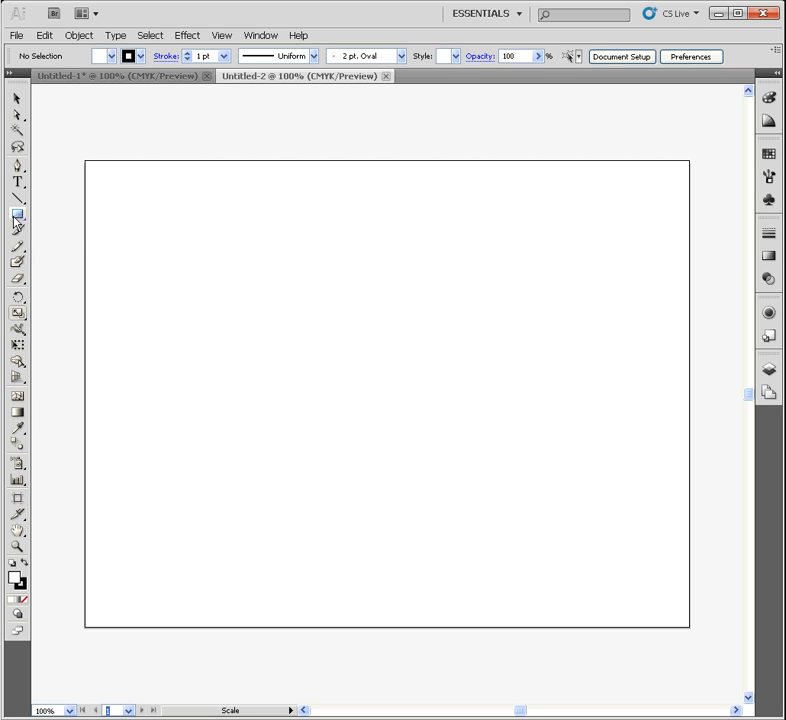
{"action": "mouse_move", "coordinate": [17, 215]}
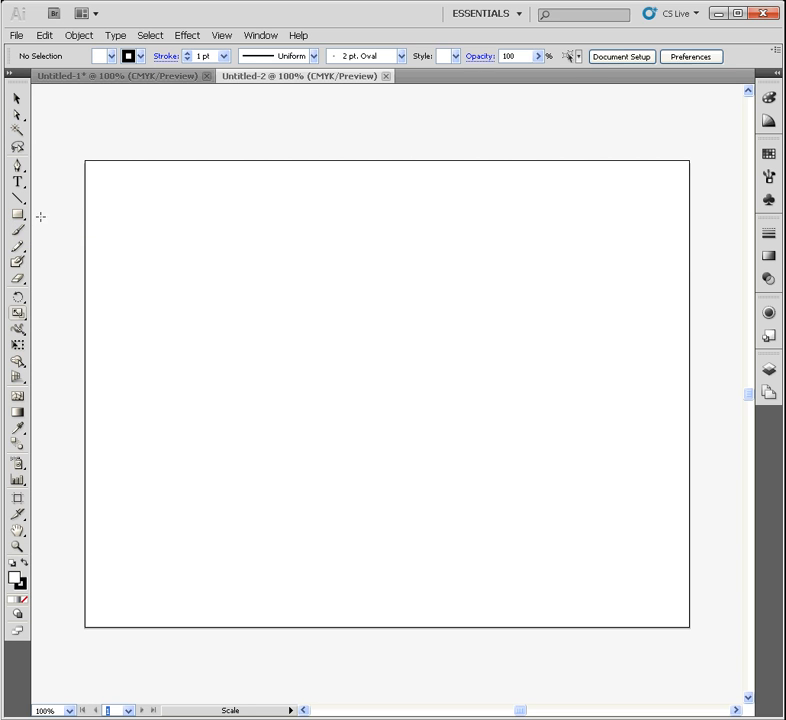
{"action": "mouse_move", "coordinate": [17, 181]}
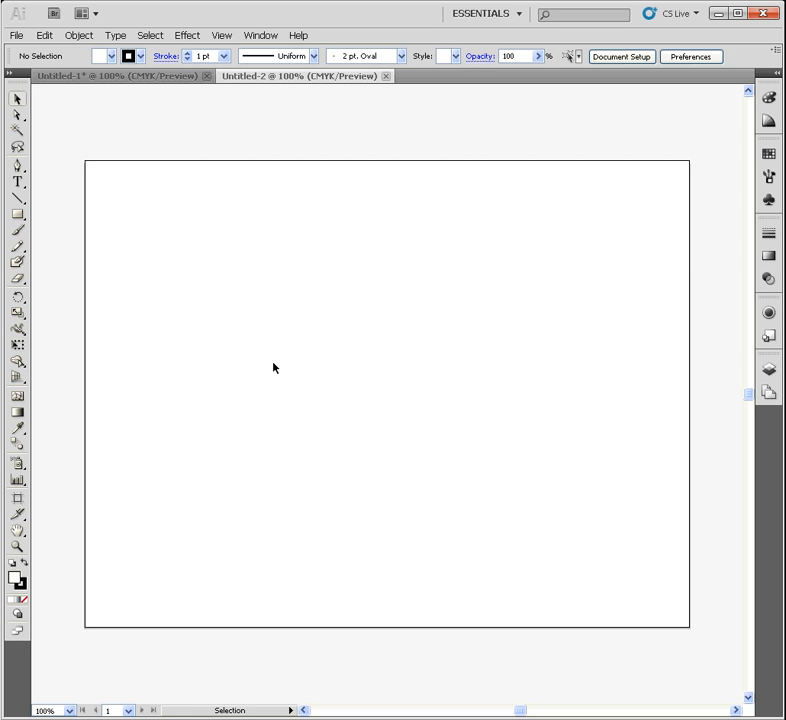
Step: Switch back to the Type tool to show Character and Paragraph options
{"action": "left_click", "coordinate": [17, 182]}
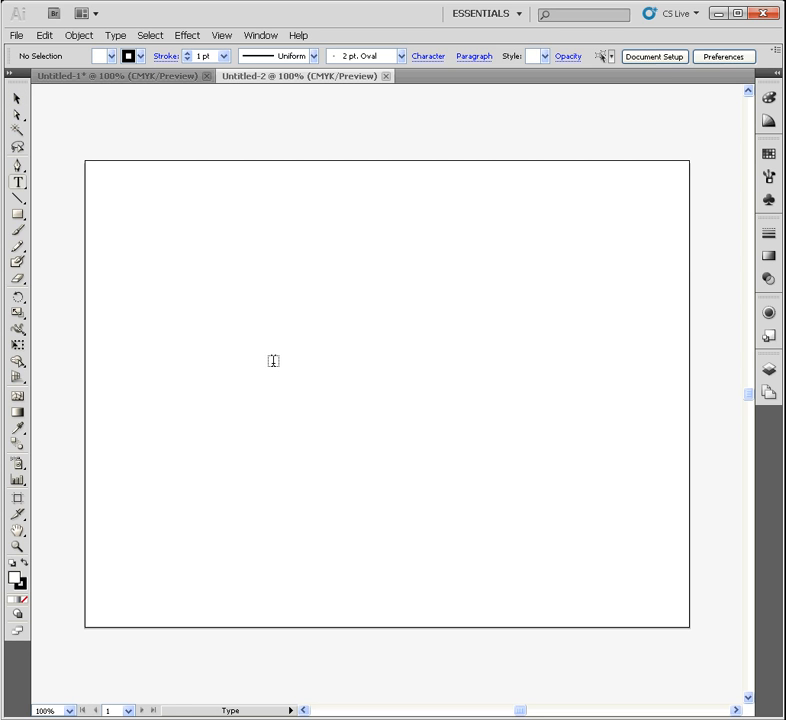
{"action": "mouse_move", "coordinate": [18, 181]}
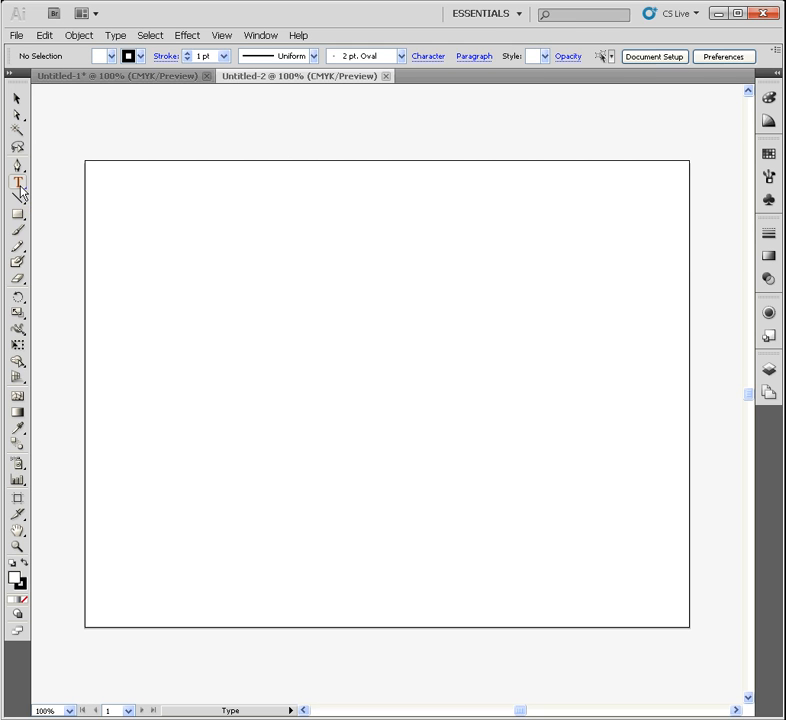
{"action": "mouse_move", "coordinate": [18, 245]}
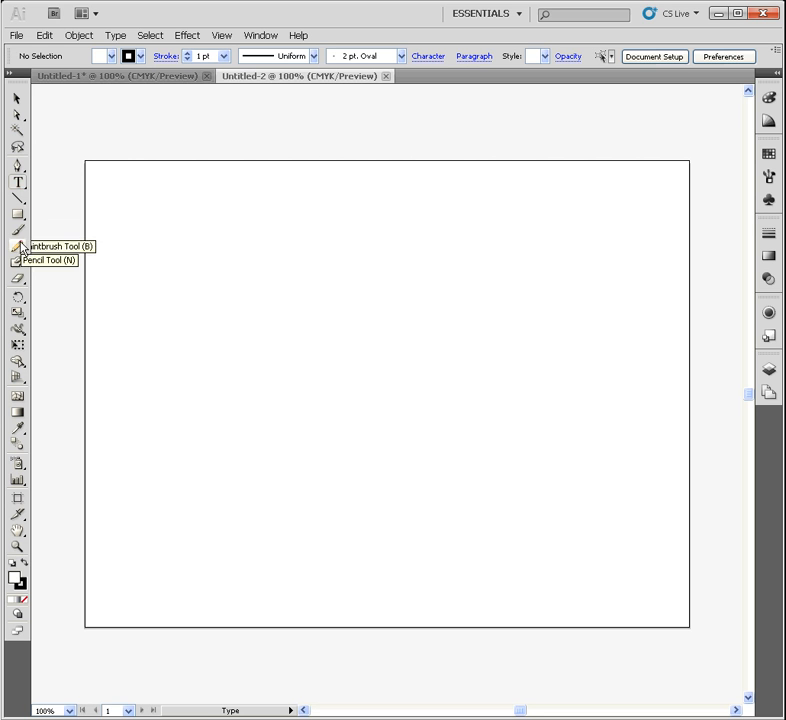
{"action": "mouse_move", "coordinate": [18, 568]}
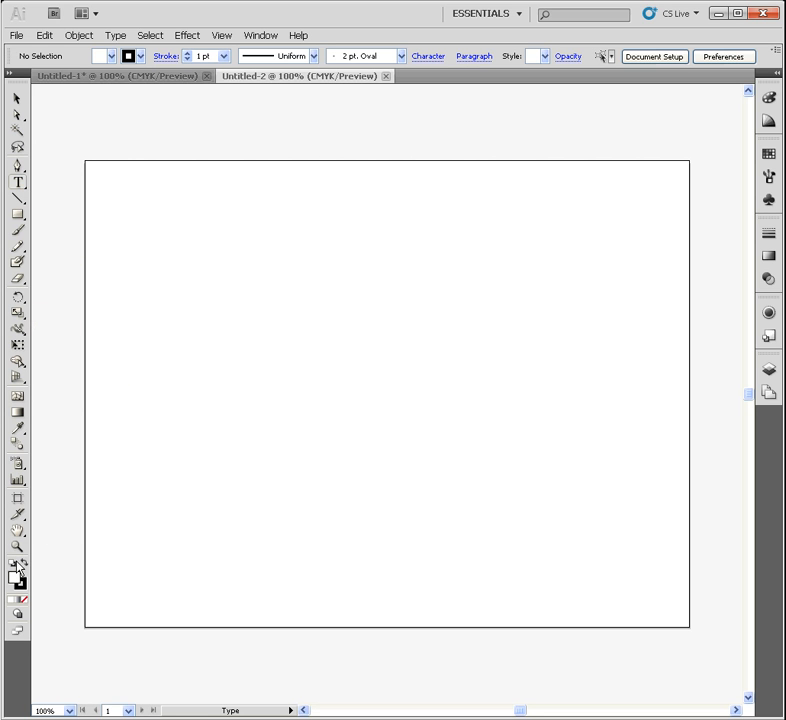
{"action": "mouse_move", "coordinate": [20, 585]}
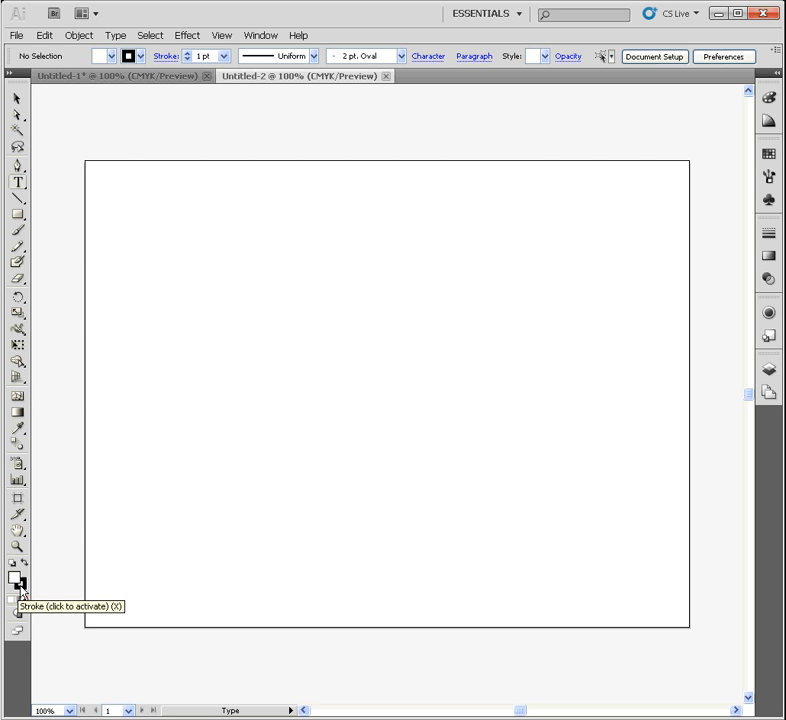
{"action": "mouse_move", "coordinate": [16, 580]}
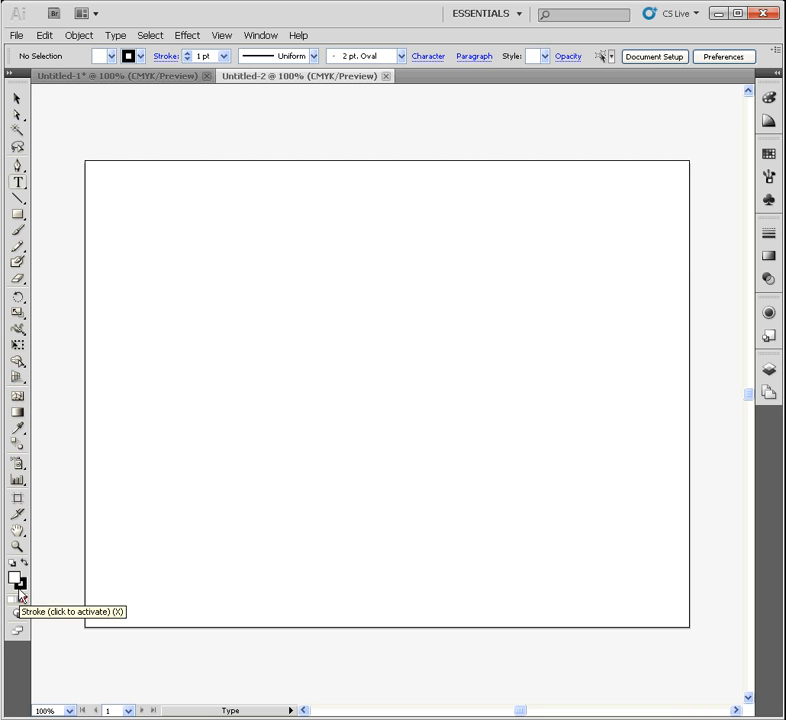
{"action": "mouse_move", "coordinate": [23, 563]}
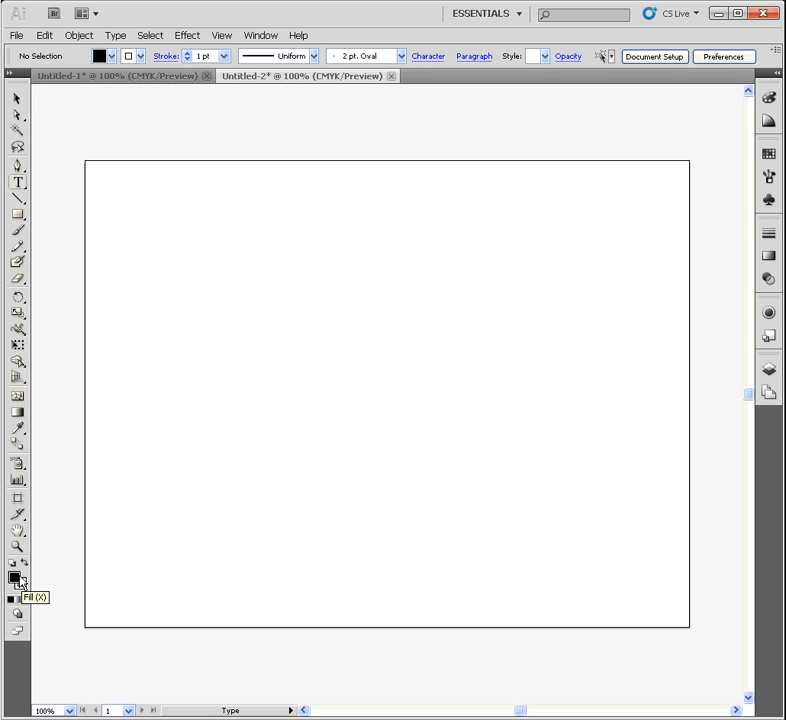
{"action": "mouse_move", "coordinate": [22, 588]}
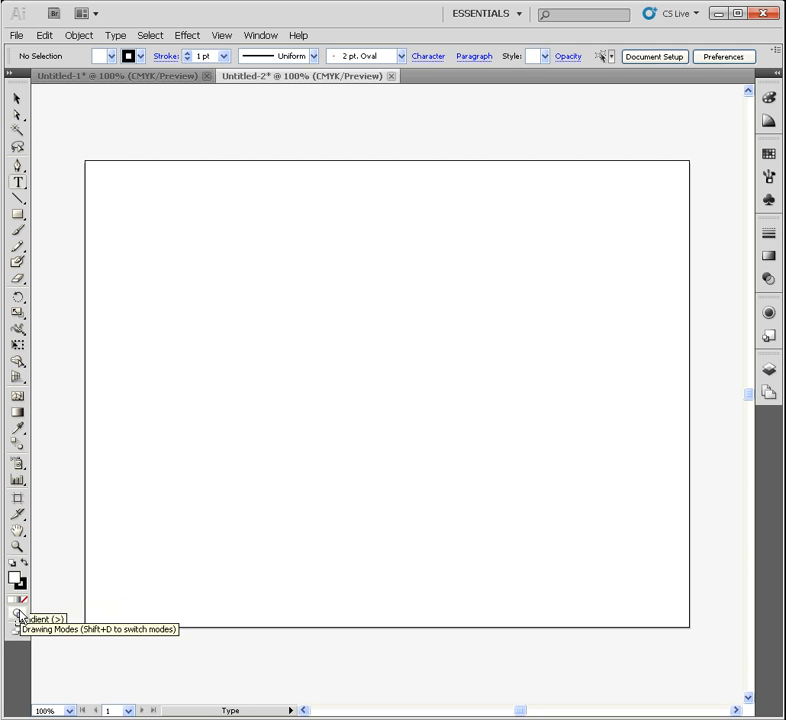
{"action": "mouse_move", "coordinate": [17, 631]}
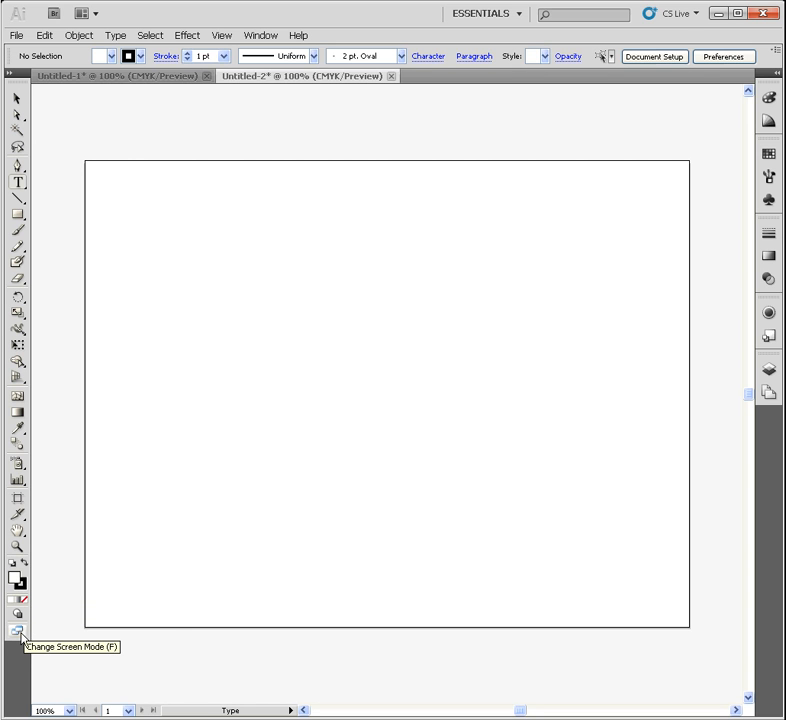
{"action": "left_click", "coordinate": [17, 631]}
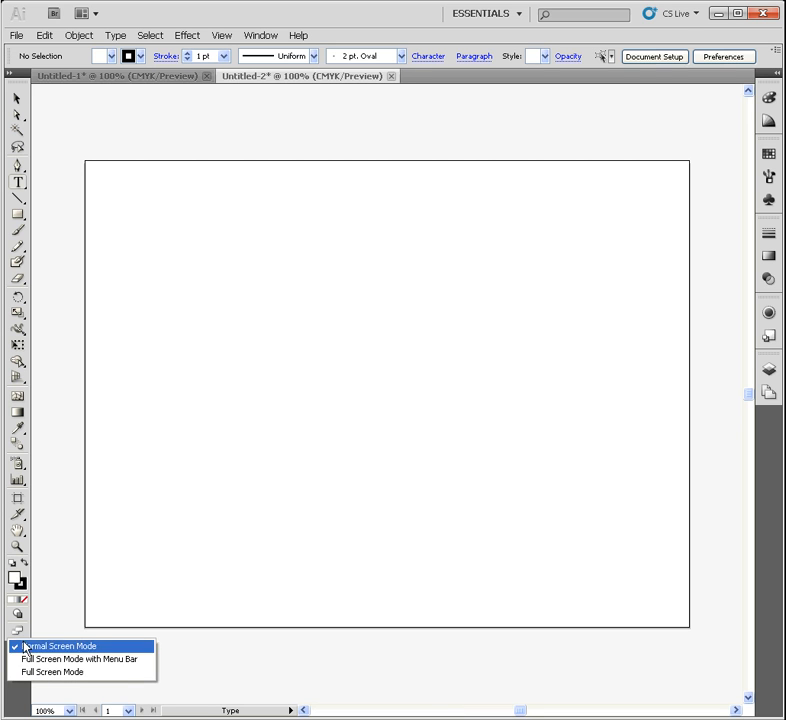
{"action": "mouse_move", "coordinate": [78, 659]}
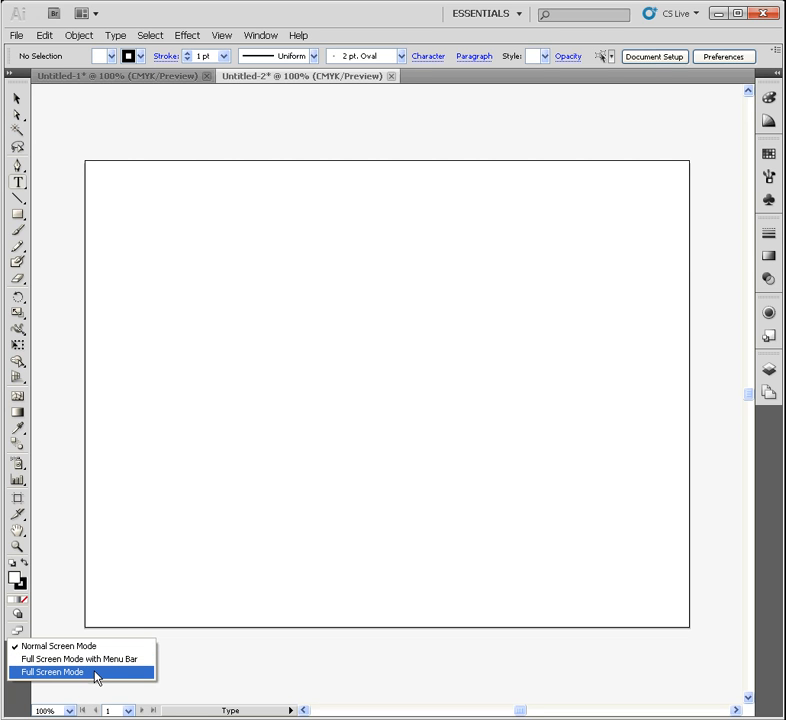
{"action": "mouse_move", "coordinate": [78, 659]}
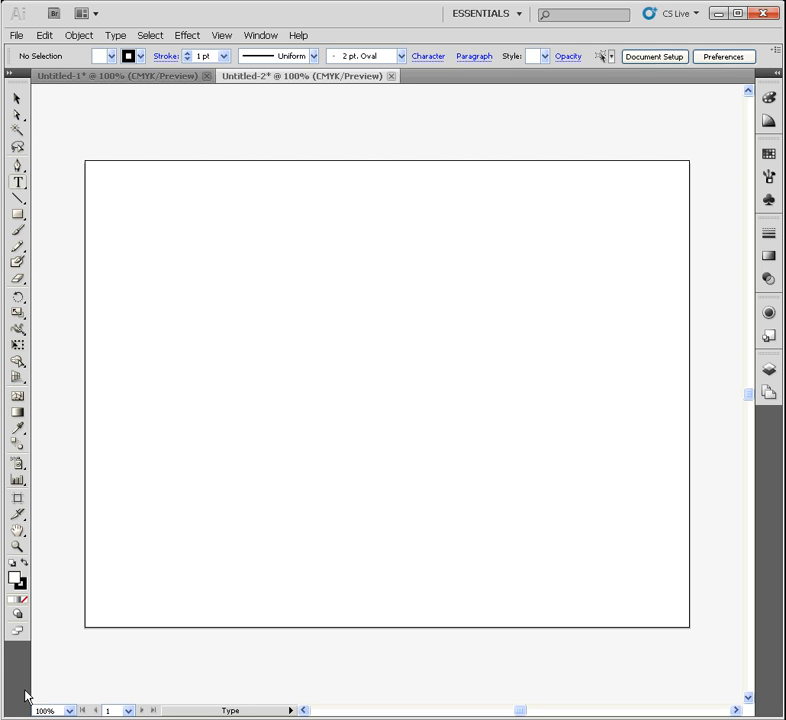
Step: Zoom the artboard to 200% from the status bar magnification menu
{"action": "left_click", "coordinate": [41, 711]}
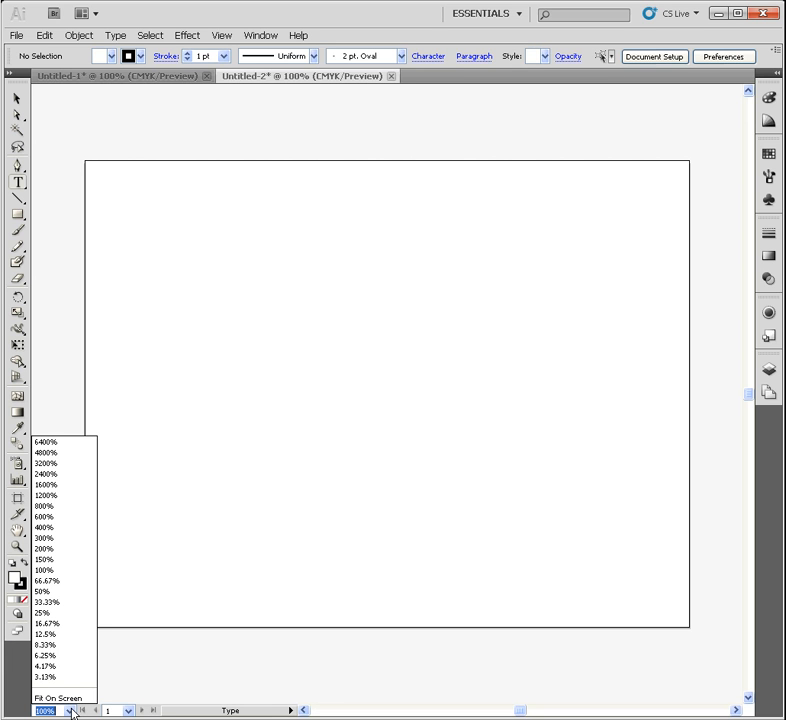
{"action": "mouse_move", "coordinate": [62, 548]}
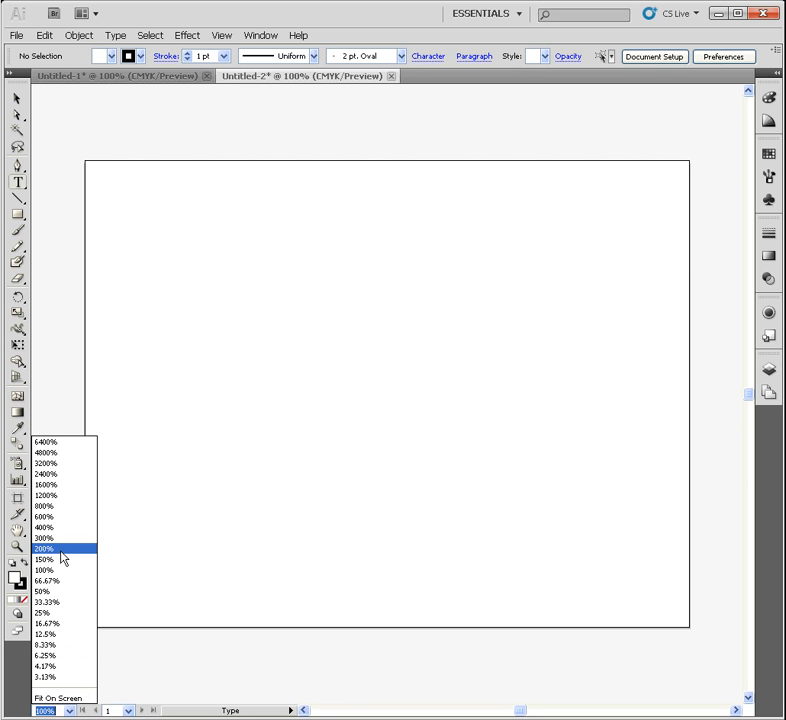
{"action": "left_click", "coordinate": [44, 548]}
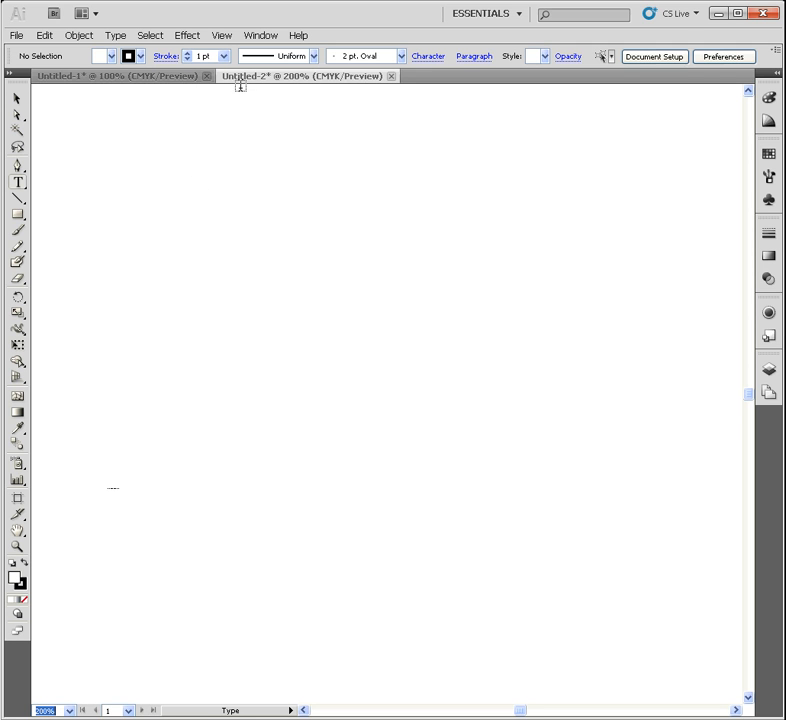
{"action": "mouse_move", "coordinate": [237, 85]}
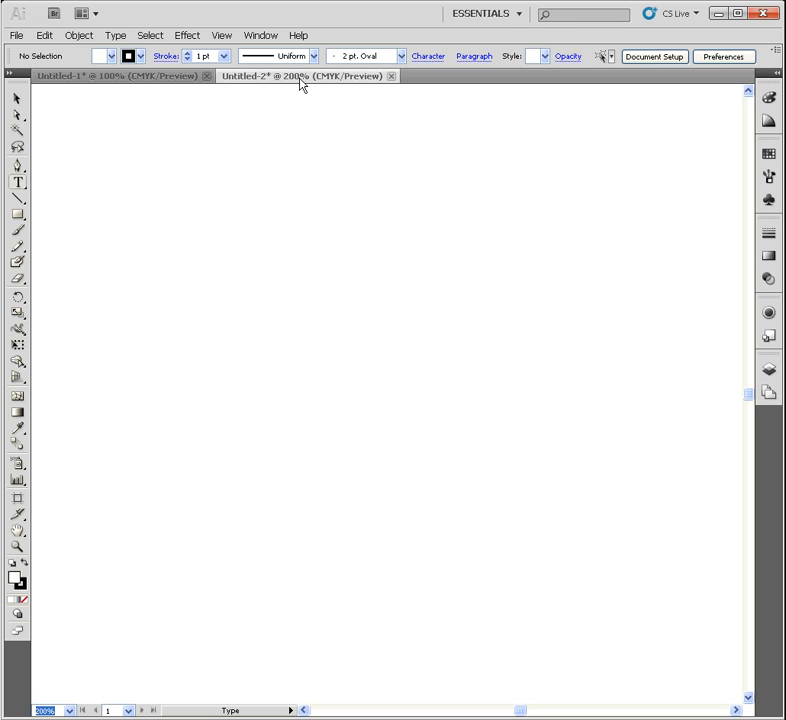
{"action": "mouse_move", "coordinate": [330, 87]}
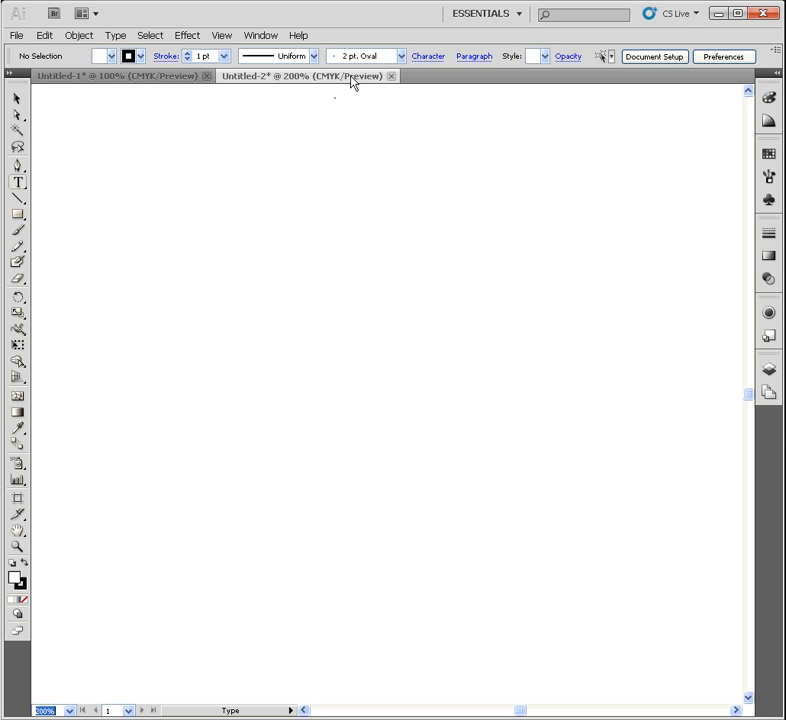
{"action": "mouse_move", "coordinate": [358, 78]}
{"action": "type", "text": "116"}
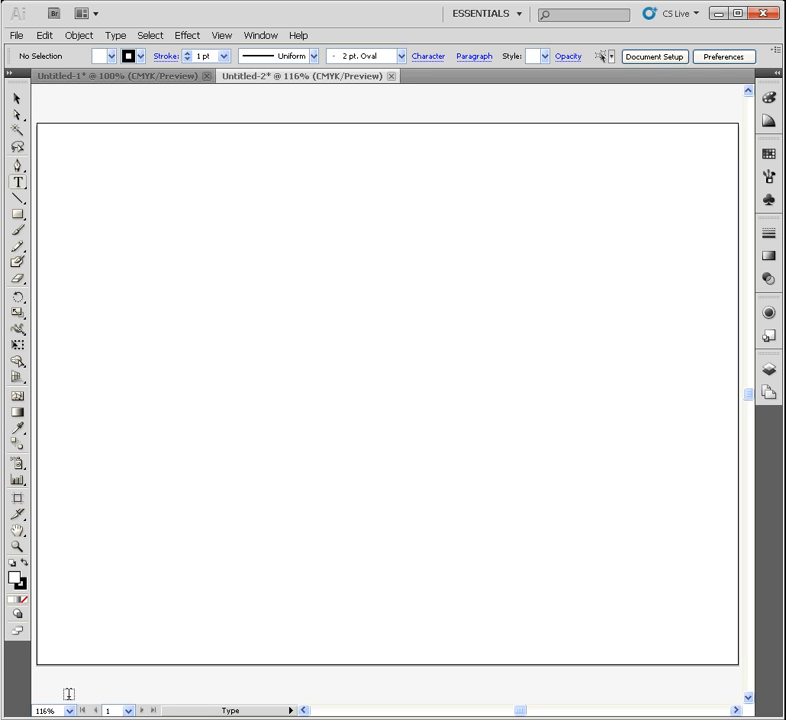
{"action": "mouse_move", "coordinate": [17, 547]}
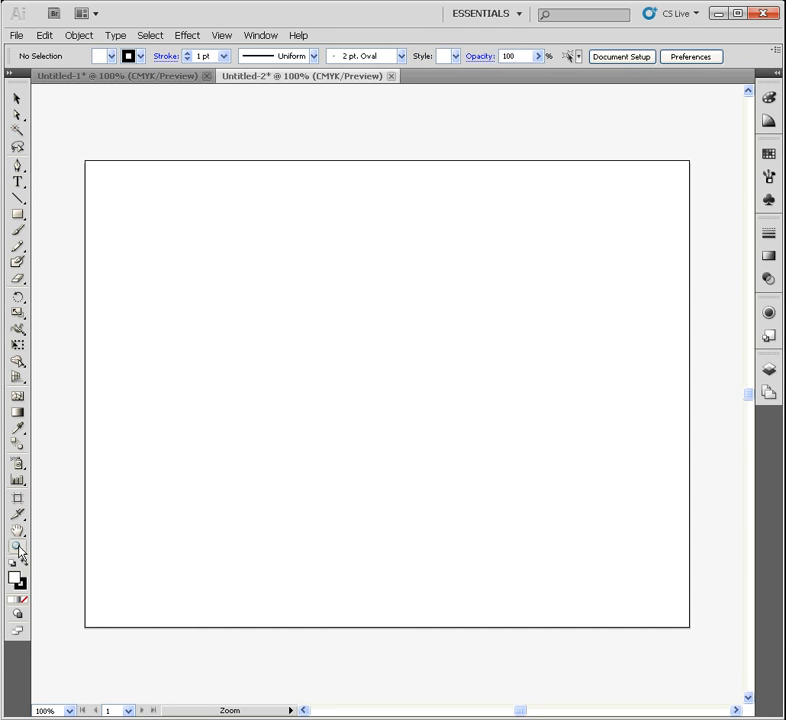
{"action": "mouse_move", "coordinate": [17, 549]}
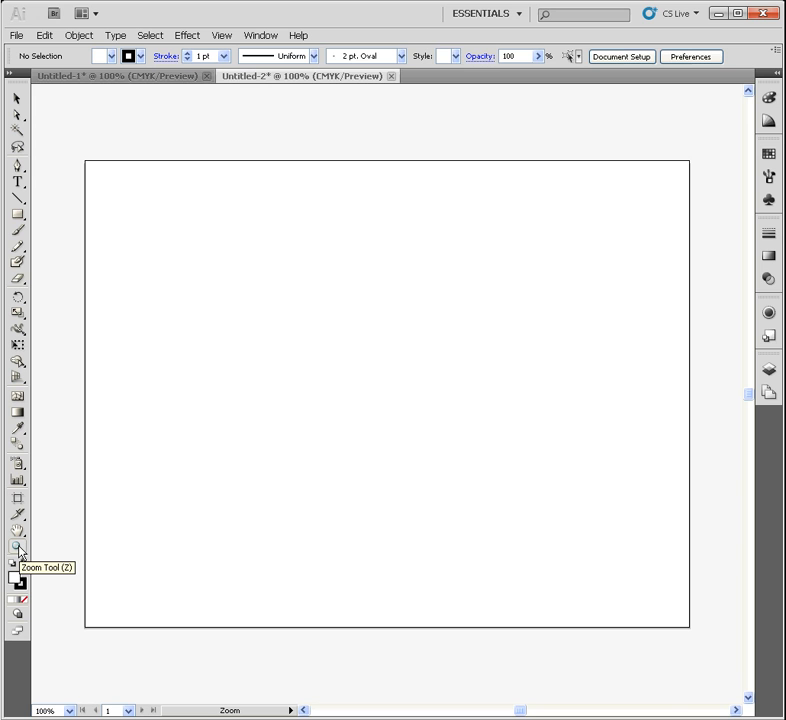
{"action": "mouse_move", "coordinate": [18, 632]}
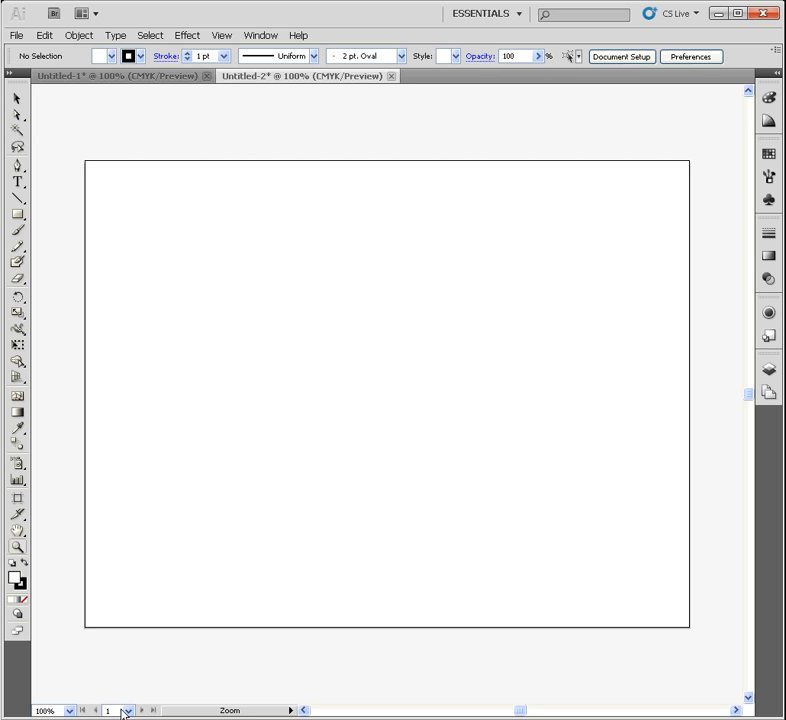
{"action": "mouse_move", "coordinate": [289, 711]}
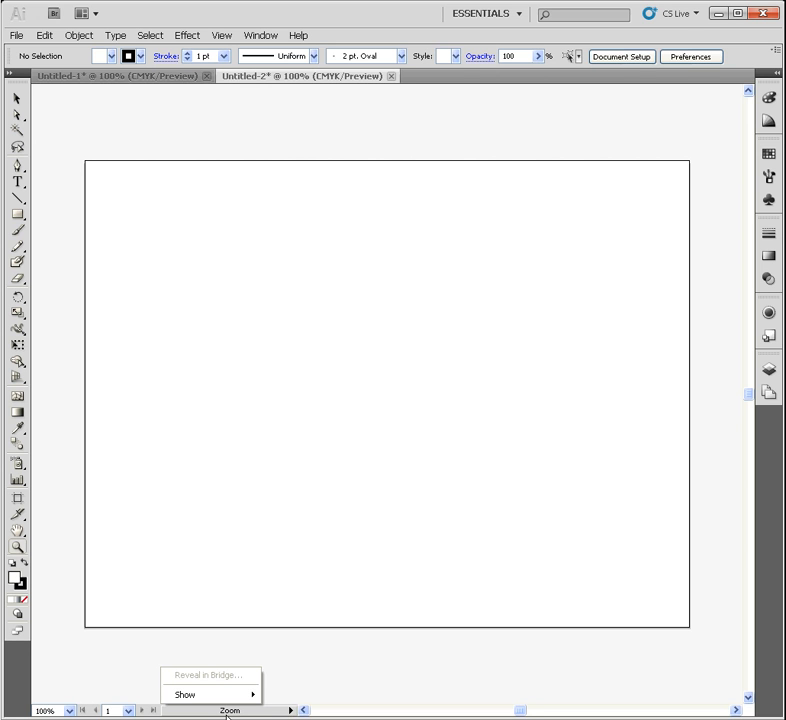
Step: Make the status readout show date and time, with dock panels collapsed to icons
{"action": "left_click", "coordinate": [185, 694]}
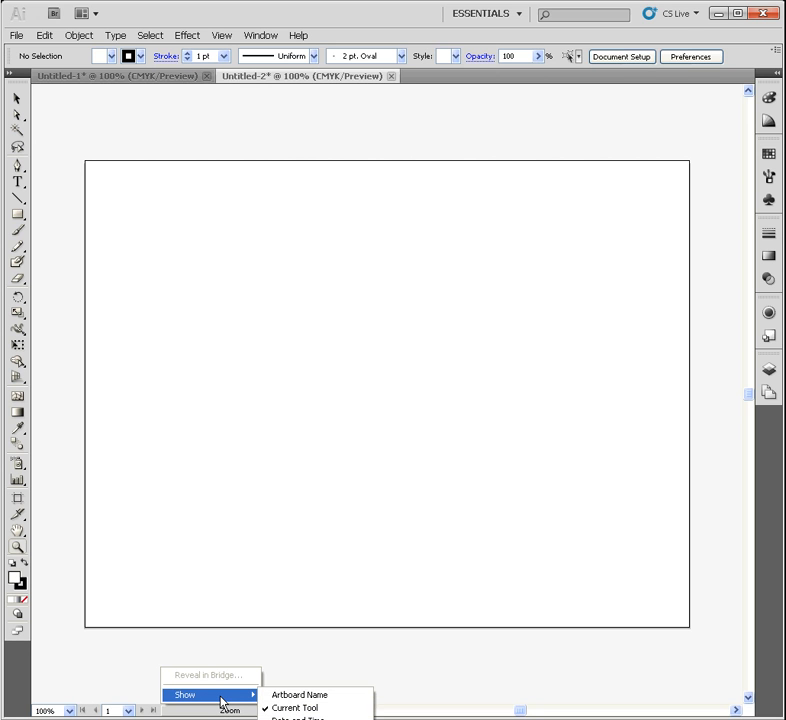
{"action": "mouse_move", "coordinate": [300, 694]}
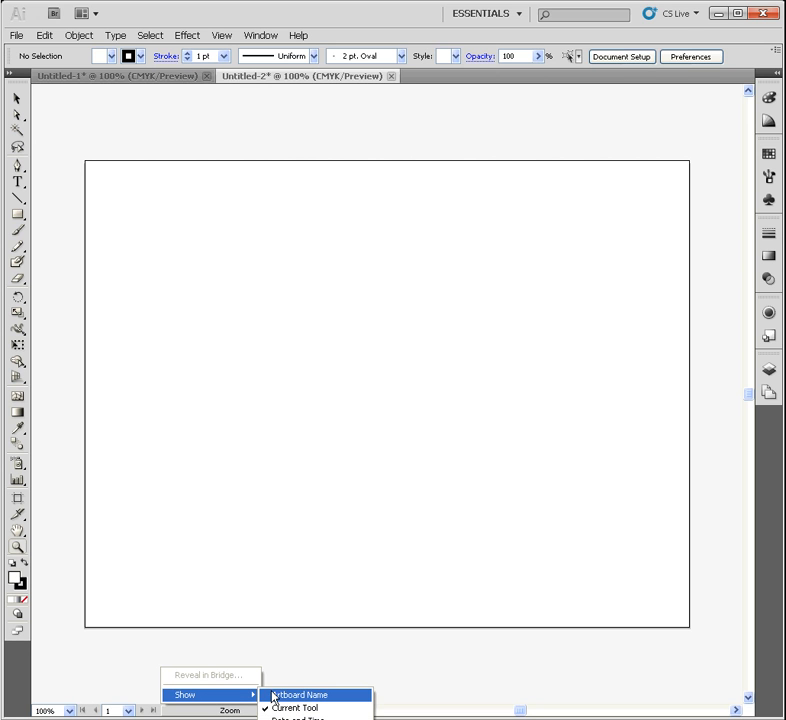
{"action": "left_click", "coordinate": [297, 694]}
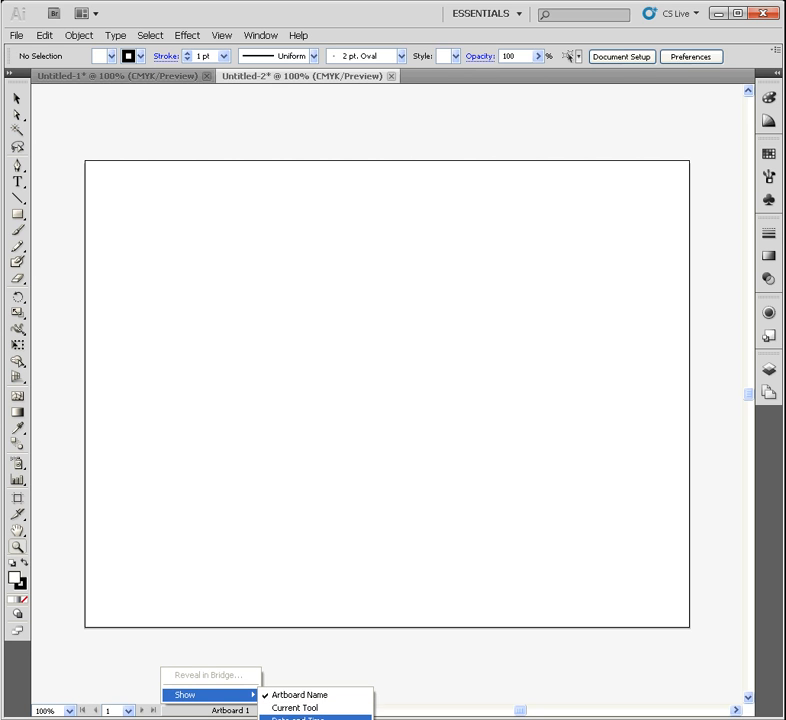
{"action": "left_click", "coordinate": [290, 719]}
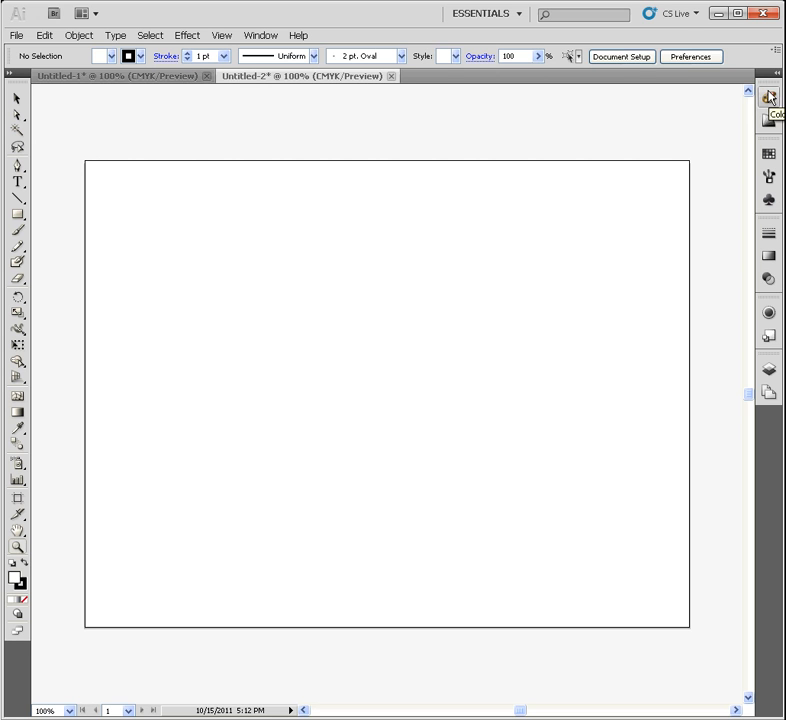
{"action": "mouse_move", "coordinate": [773, 143]}
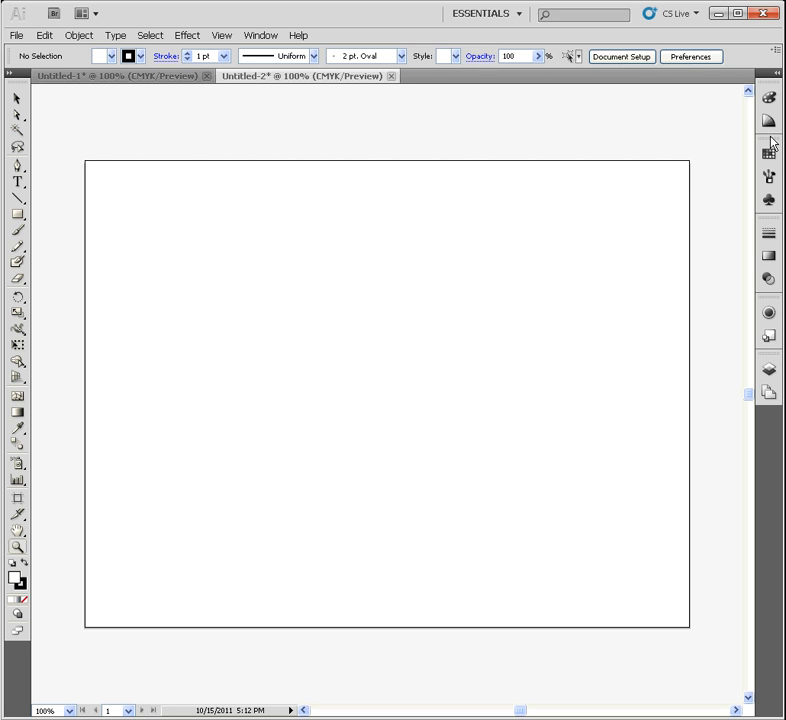
{"action": "left_click", "coordinate": [768, 98]}
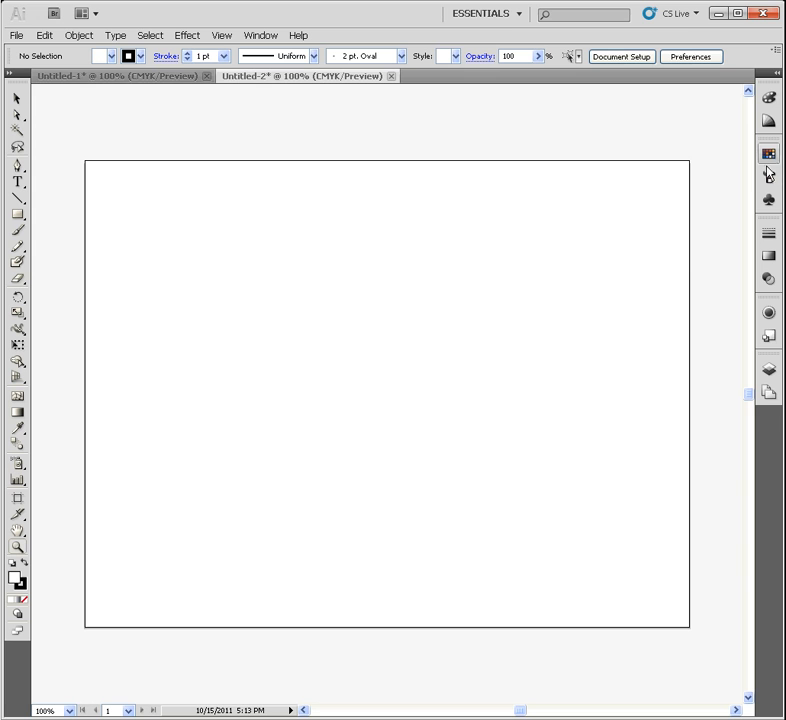
{"action": "mouse_move", "coordinate": [768, 200]}
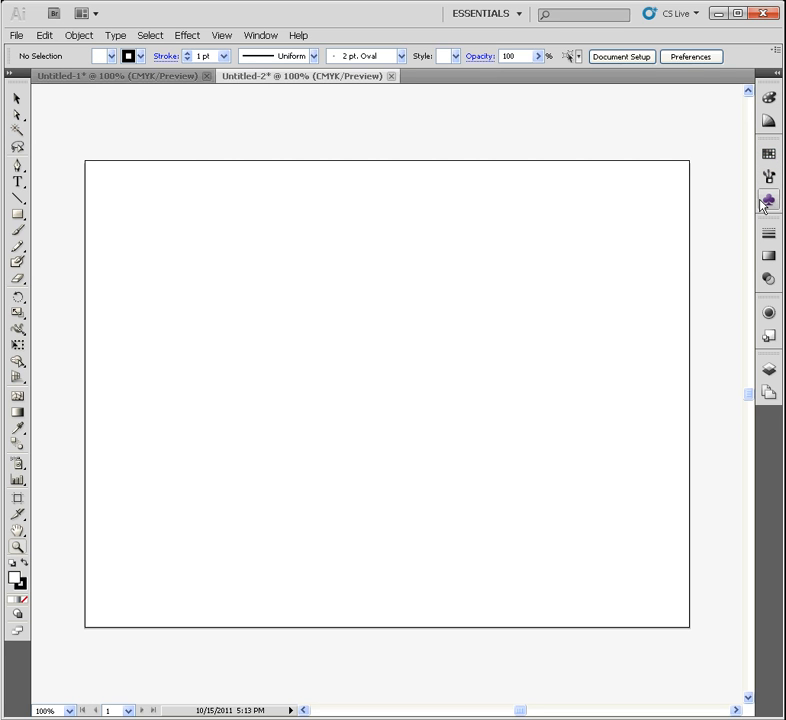
{"action": "mouse_move", "coordinate": [768, 232]}
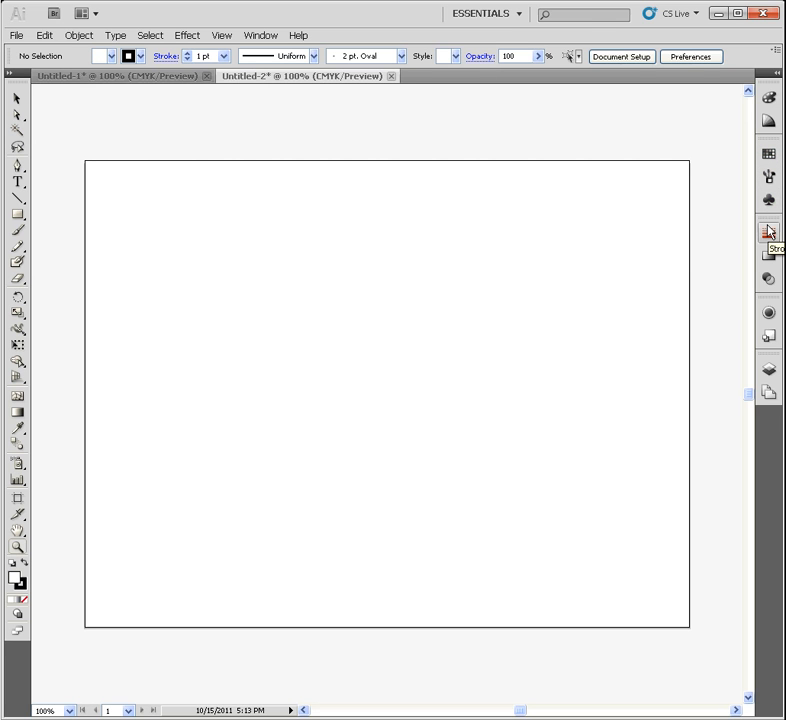
{"action": "left_click", "coordinate": [768, 232]}
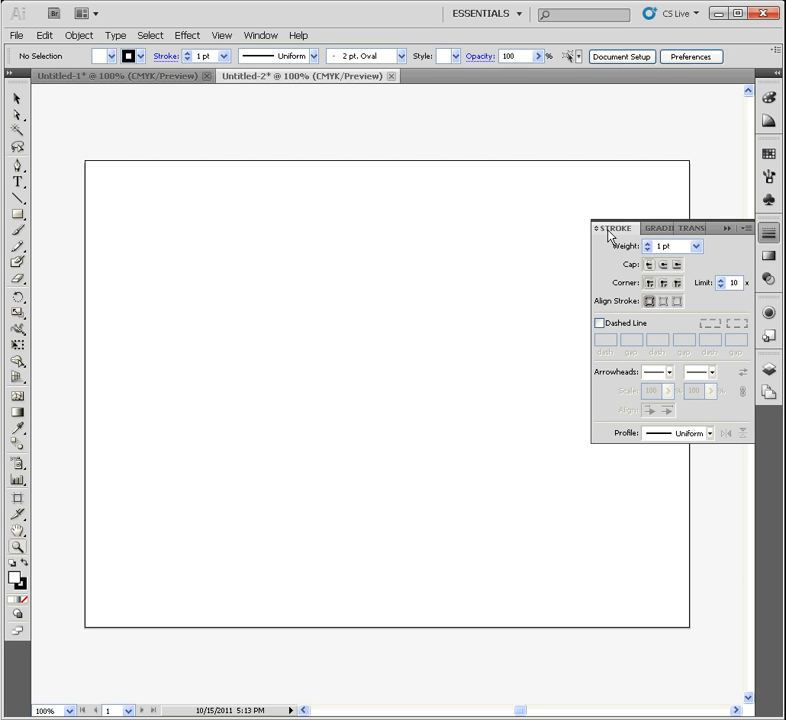
{"action": "mouse_move", "coordinate": [612, 237]}
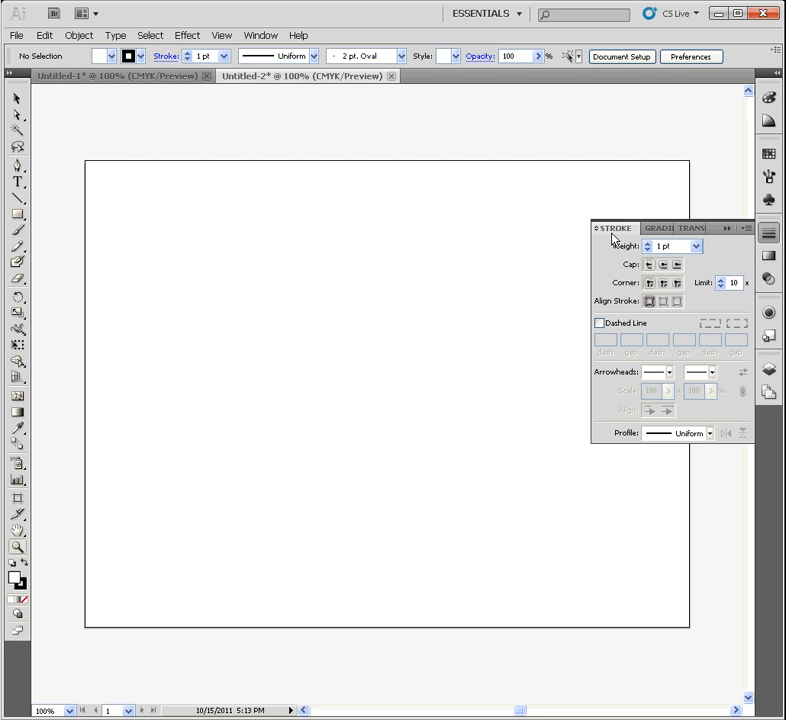
{"action": "mouse_move", "coordinate": [611, 230]}
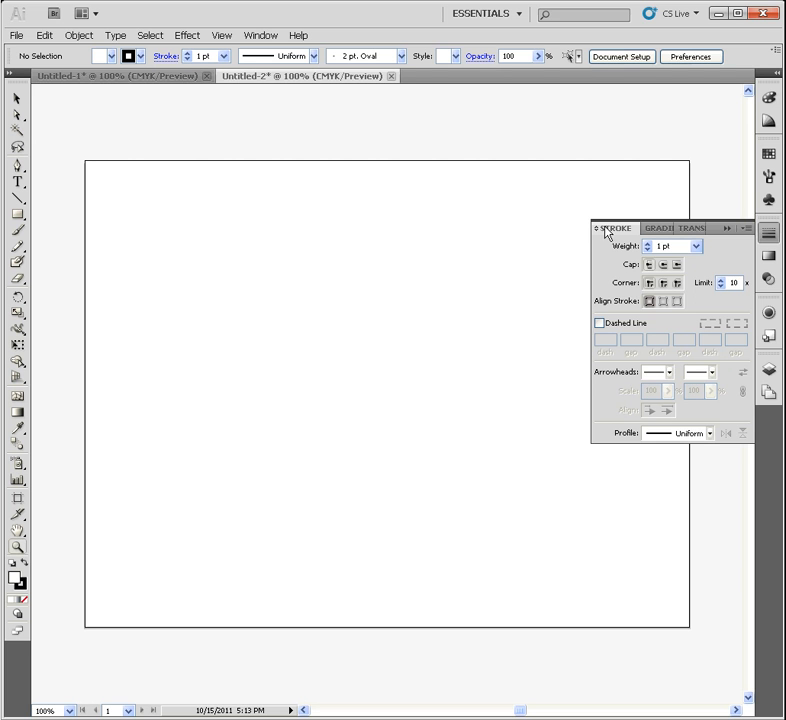
{"action": "left_click", "coordinate": [600, 229]}
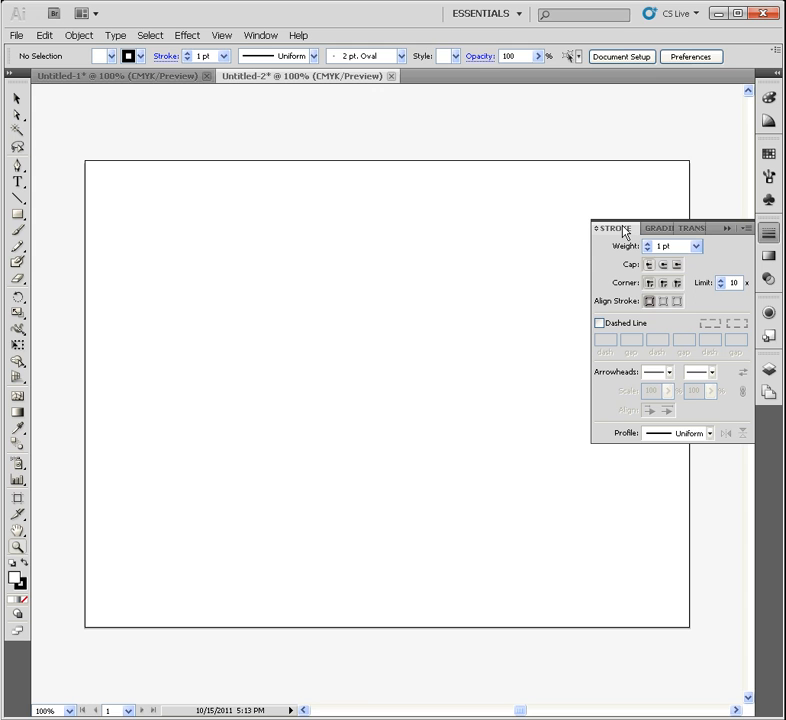
{"action": "mouse_move", "coordinate": [712, 230]}
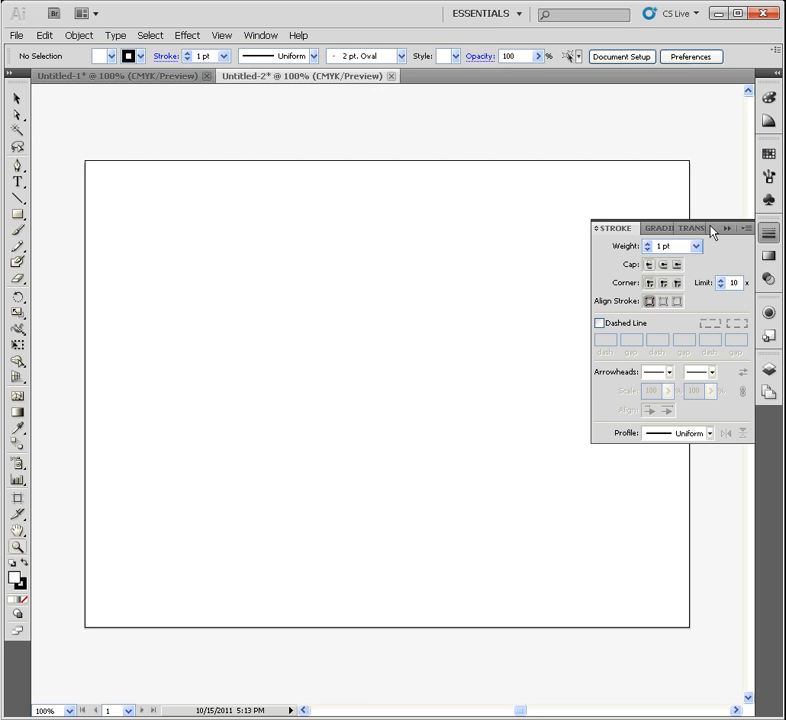
{"action": "mouse_move", "coordinate": [728, 231]}
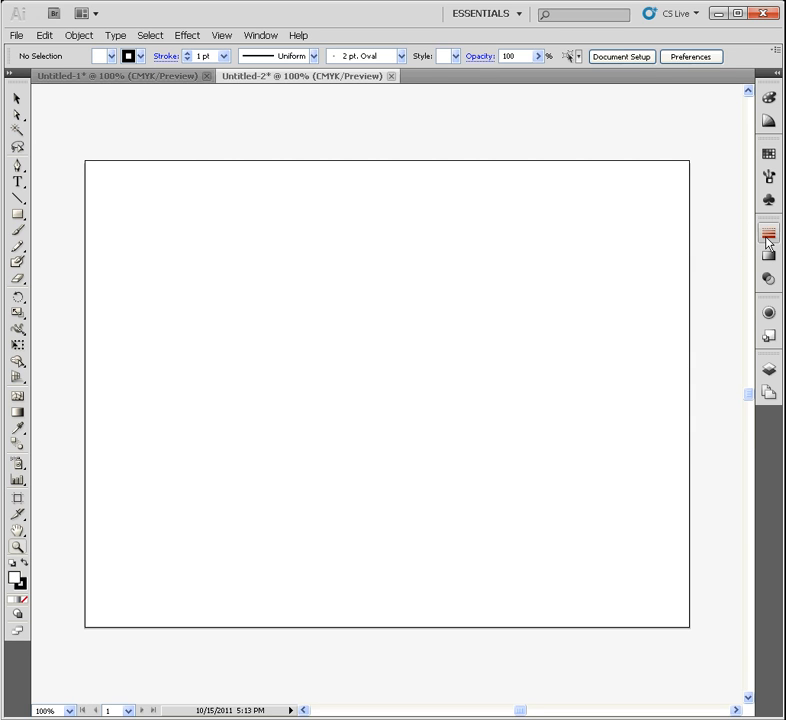
Step: Expand the Stroke panel and hide its options, leaving only the 1 pt Weight
{"action": "left_click", "coordinate": [768, 240]}
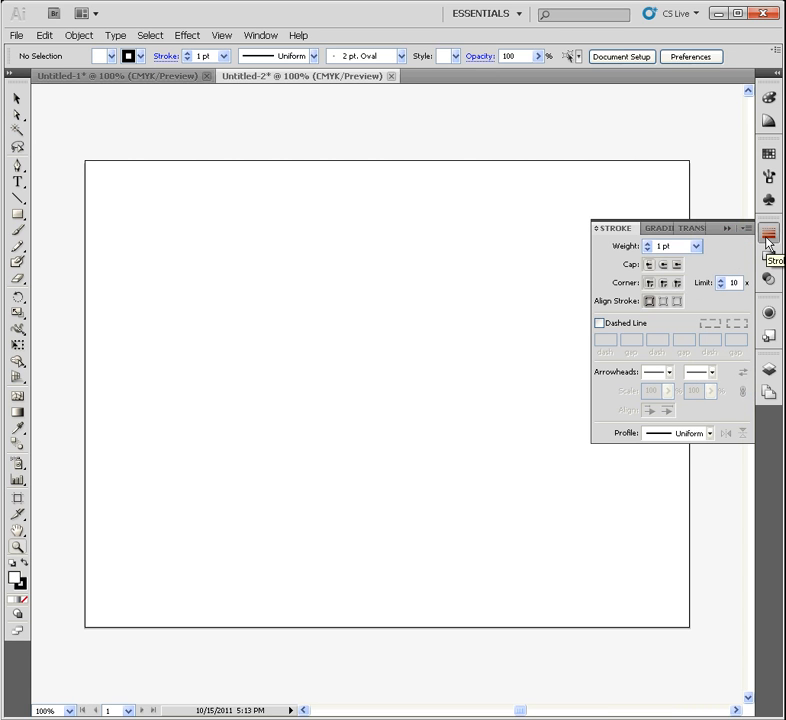
{"action": "mouse_move", "coordinate": [755, 237]}
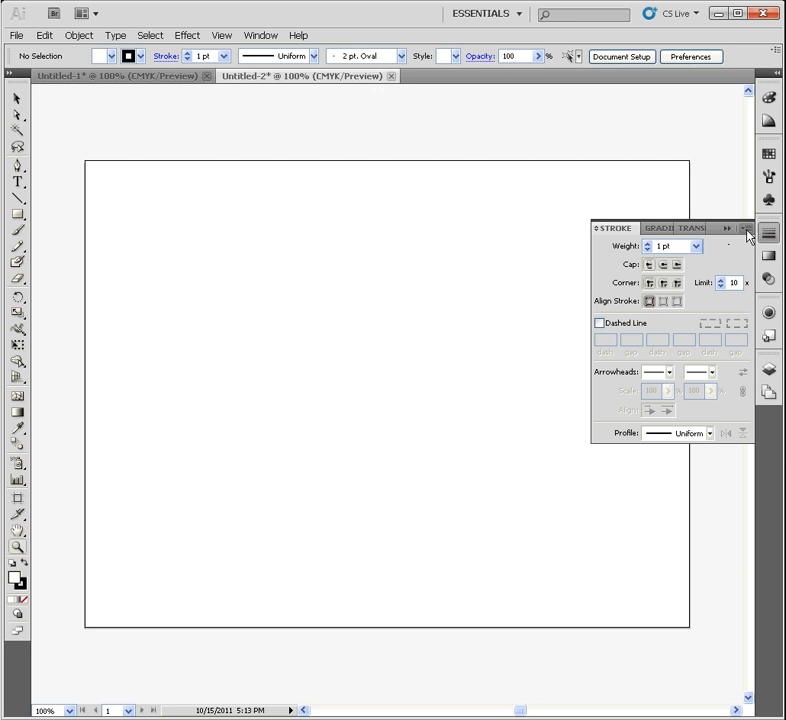
{"action": "mouse_move", "coordinate": [767, 231]}
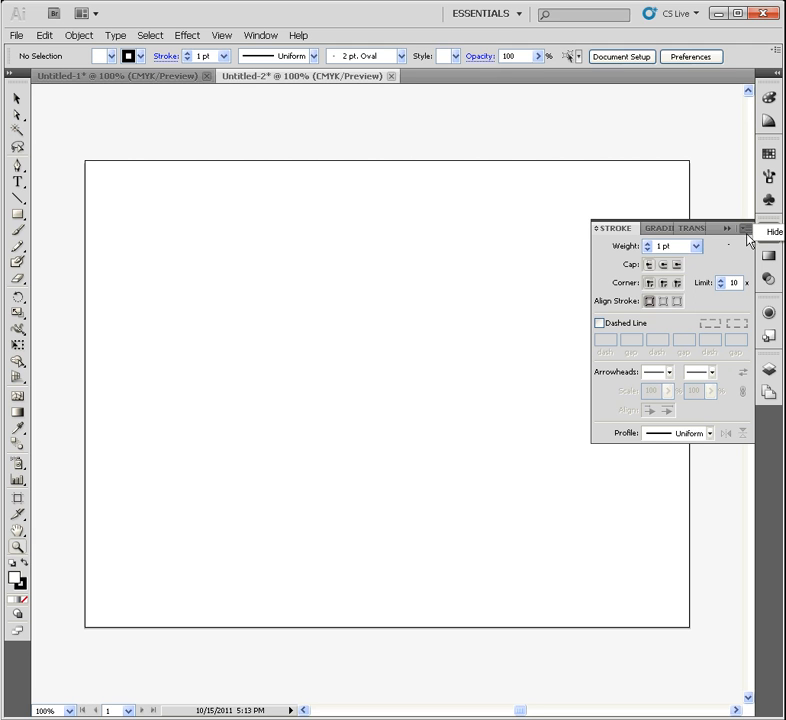
{"action": "mouse_move", "coordinate": [752, 241]}
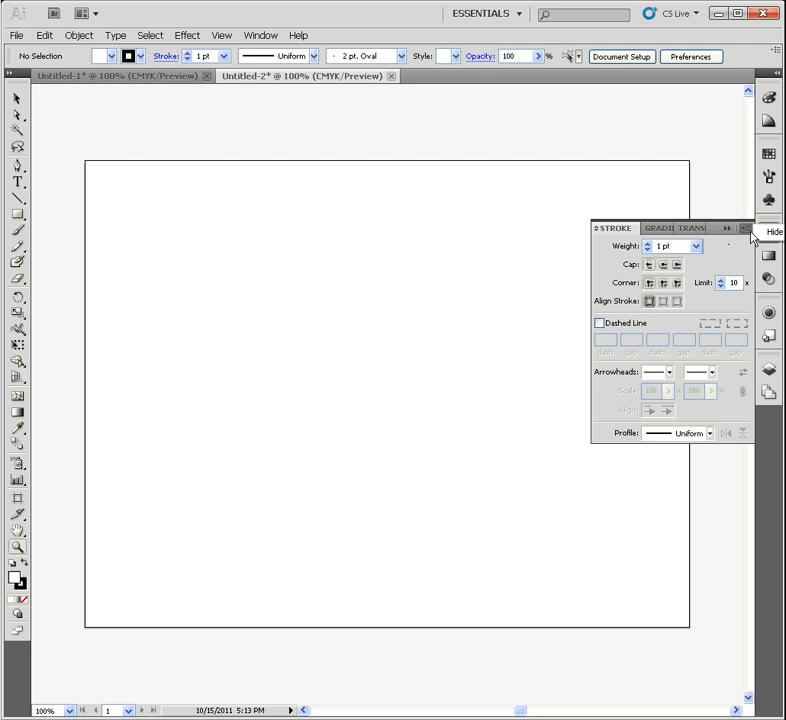
{"action": "left_click", "coordinate": [727, 228]}
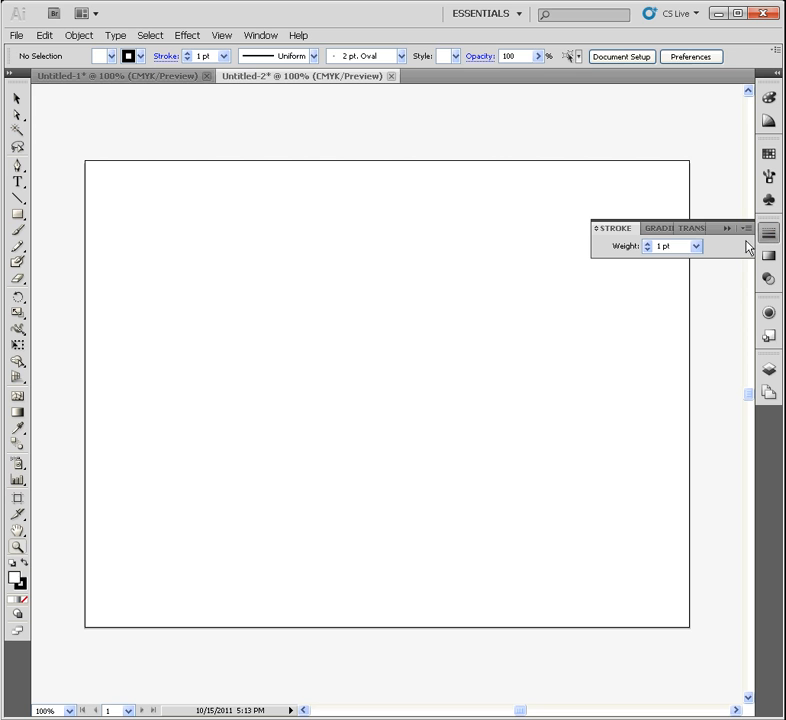
{"action": "mouse_move", "coordinate": [745, 247]}
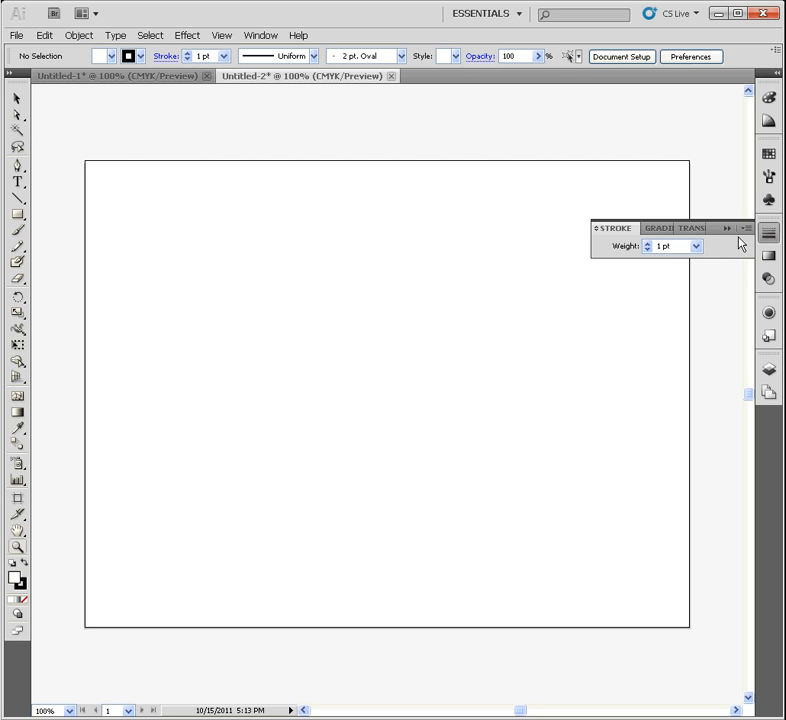
Step: Switch the Color panel sliders to RGB, back to CMYK, then collapse the panel
{"action": "left_click", "coordinate": [768, 98]}
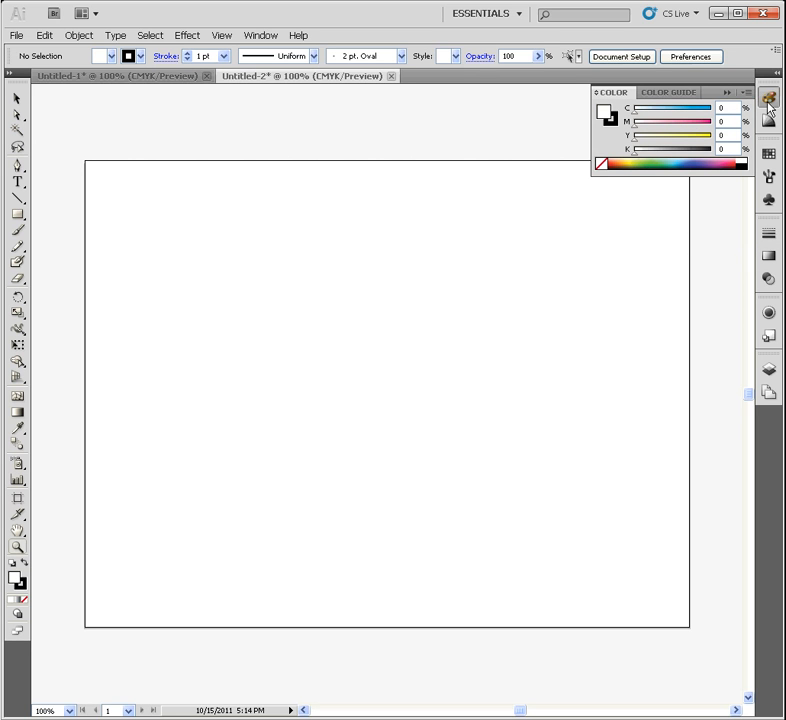
{"action": "left_click", "coordinate": [728, 92]}
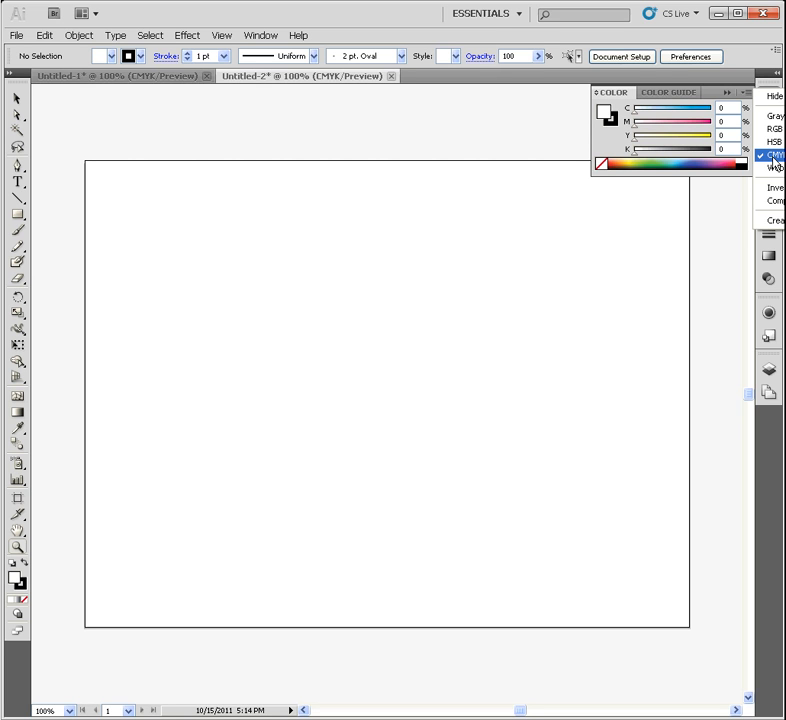
{"action": "left_click", "coordinate": [774, 128]}
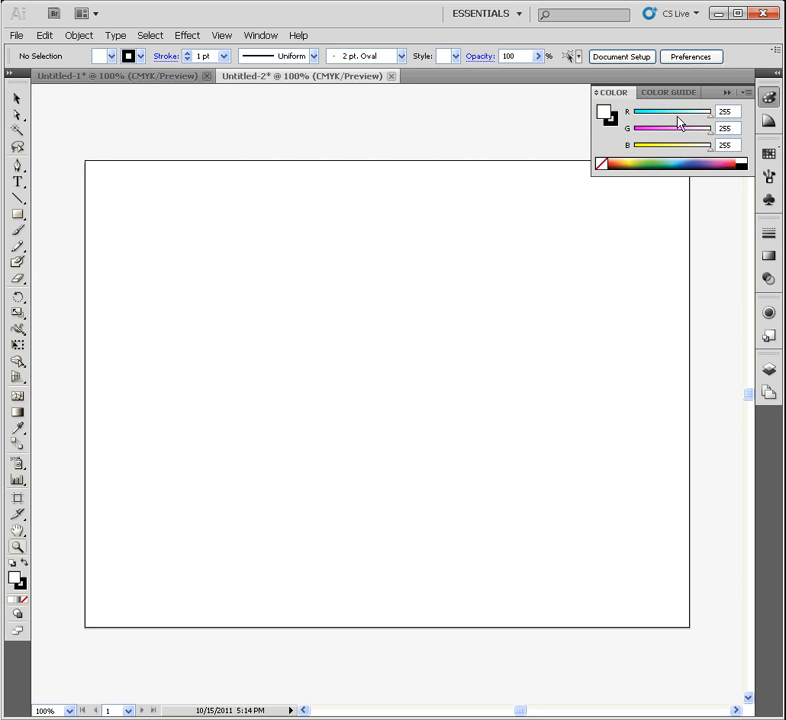
{"action": "mouse_move", "coordinate": [615, 251]}
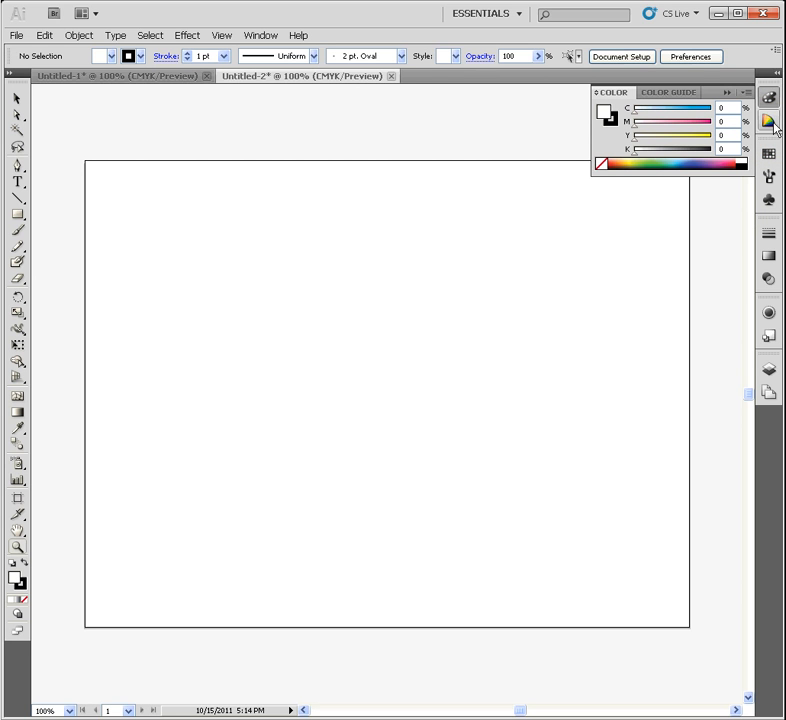
{"action": "left_click", "coordinate": [768, 97]}
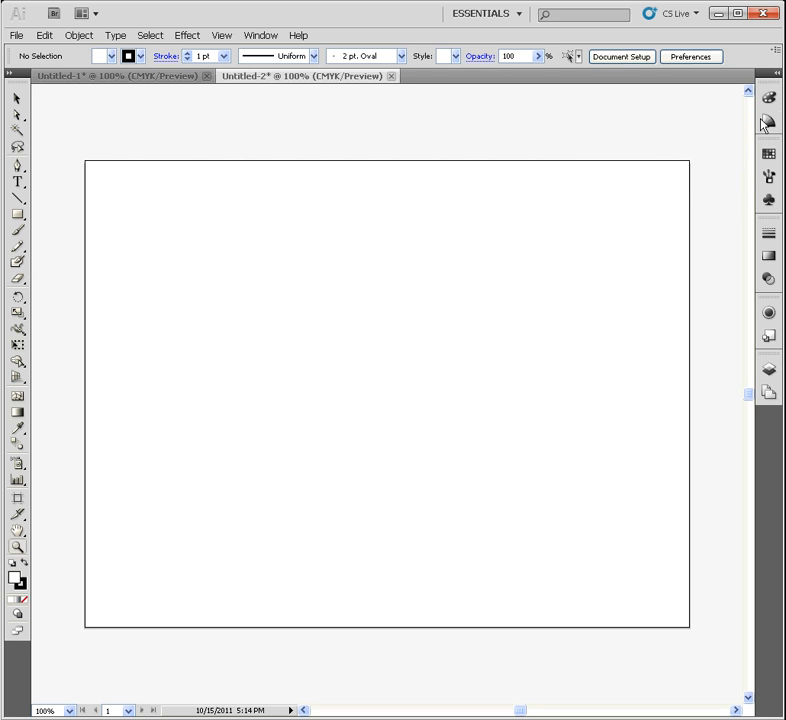
{"action": "mouse_move", "coordinate": [767, 122]}
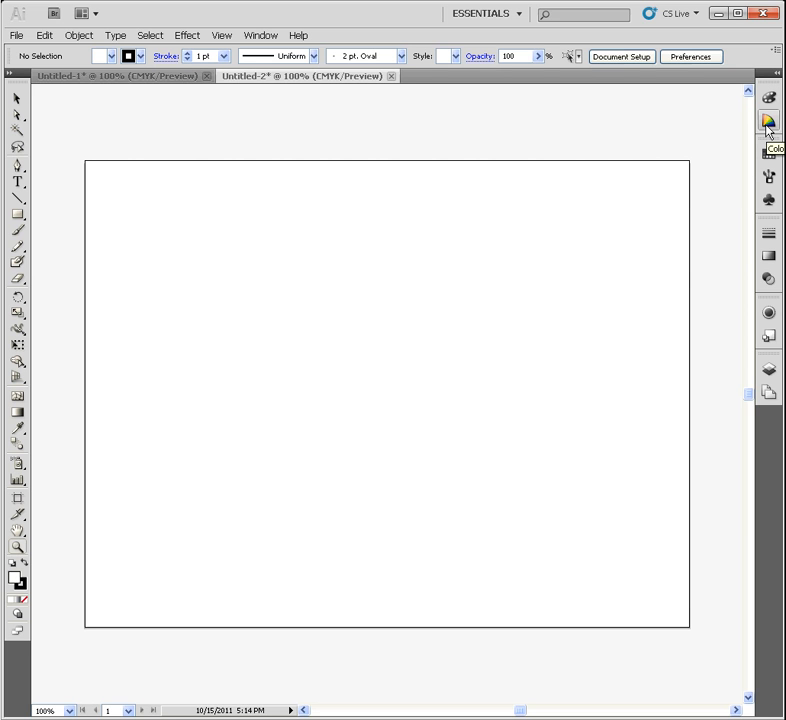
{"action": "mouse_move", "coordinate": [745, 88]}
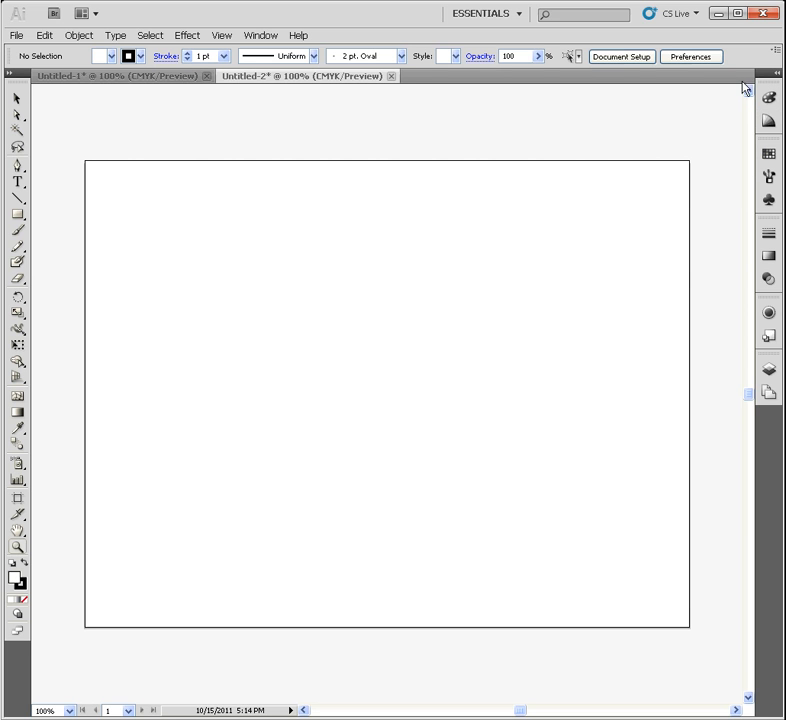
{"action": "mouse_move", "coordinate": [565, 42]}
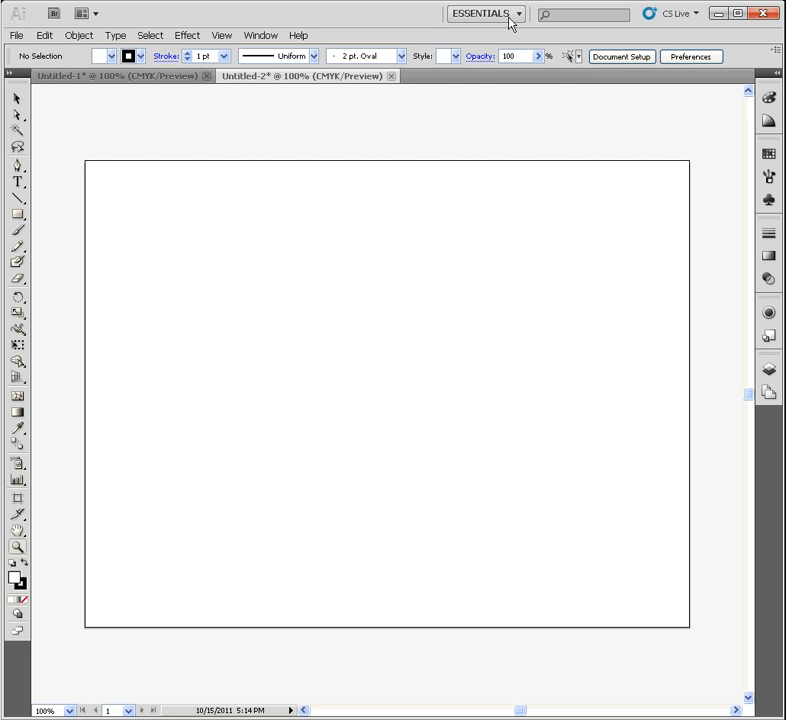
Step: Choose the Typography workspace from the application bar's workspace switcher
{"action": "left_click", "coordinate": [485, 13]}
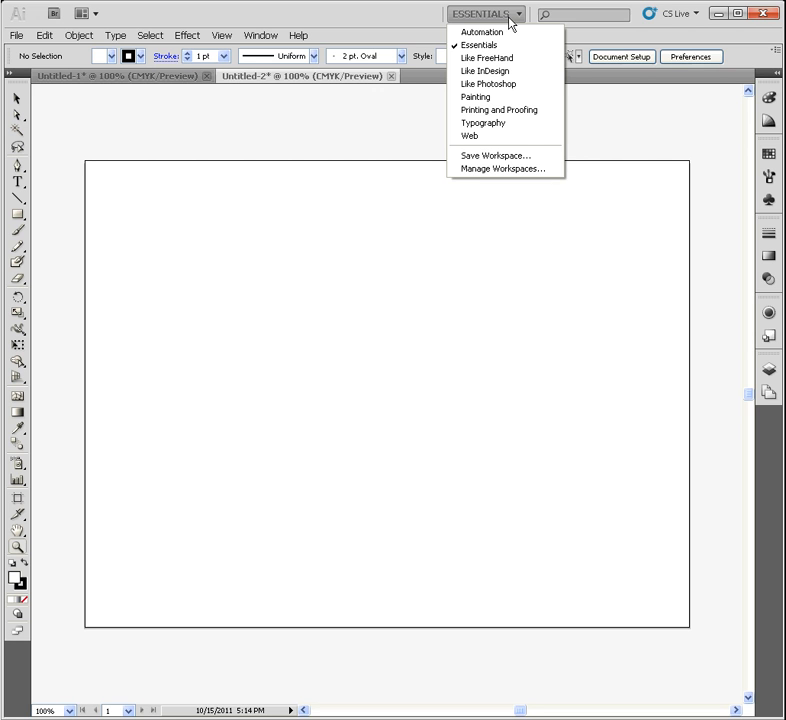
{"action": "mouse_move", "coordinate": [500, 110]}
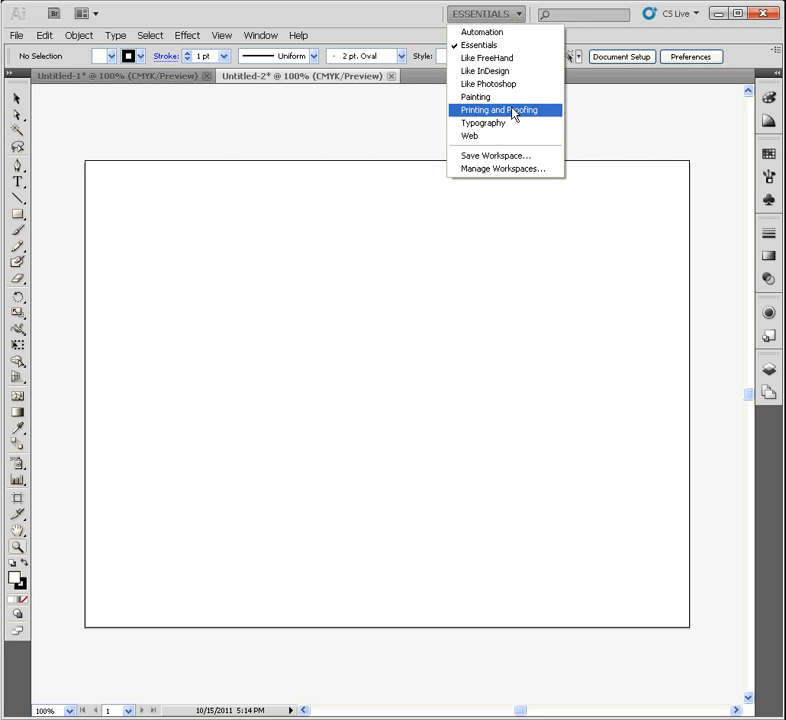
{"action": "mouse_move", "coordinate": [495, 123]}
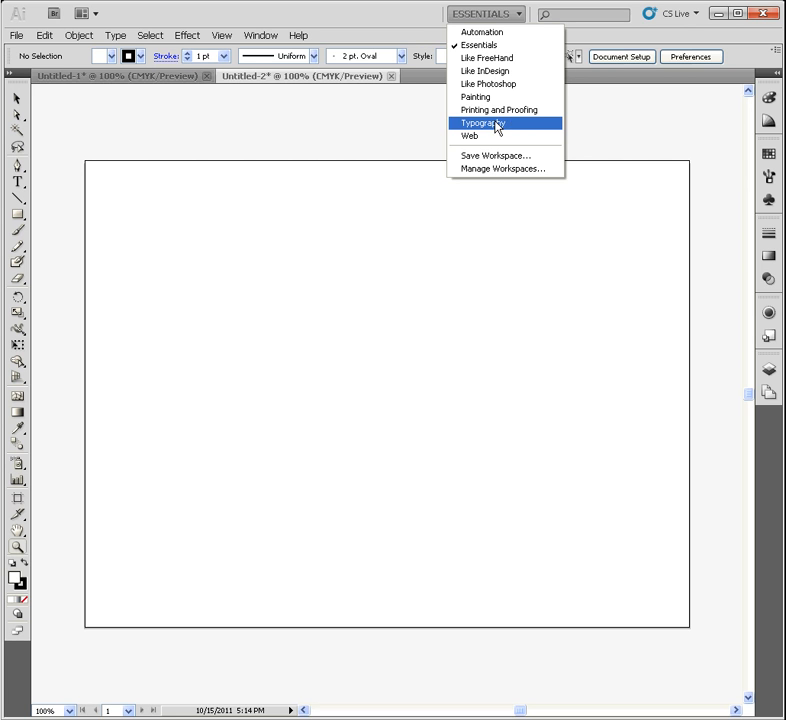
{"action": "left_click", "coordinate": [484, 123]}
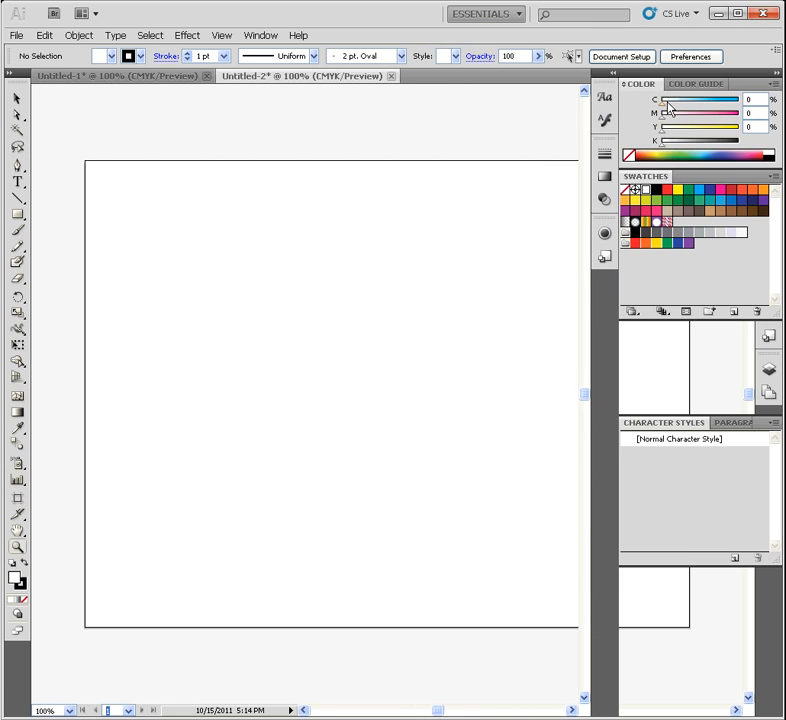
{"action": "left_click", "coordinate": [483, 13]}
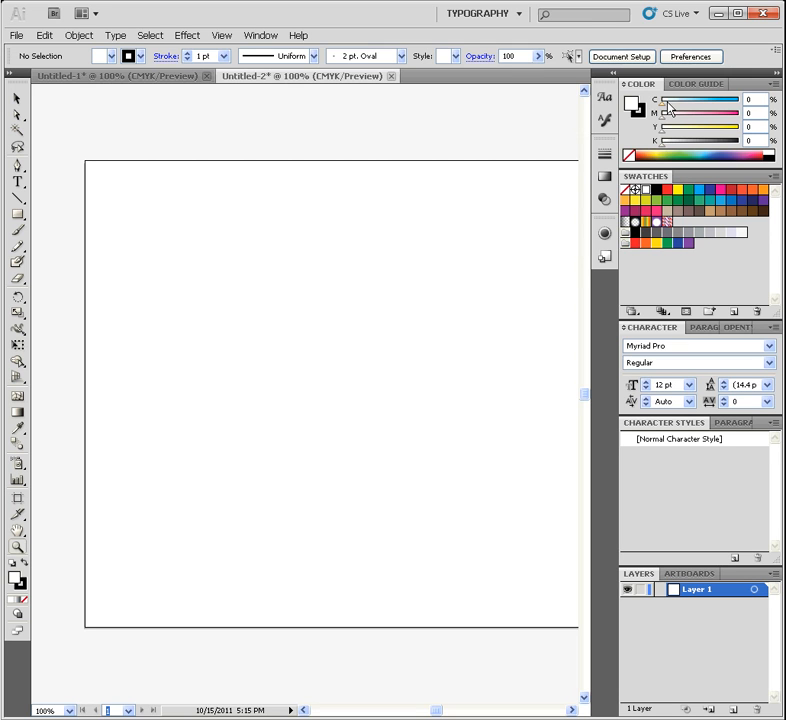
Step: Switch to the Essentials workspace and drag the Stroke panel out into its own floating window
{"action": "left_click", "coordinate": [481, 13]}
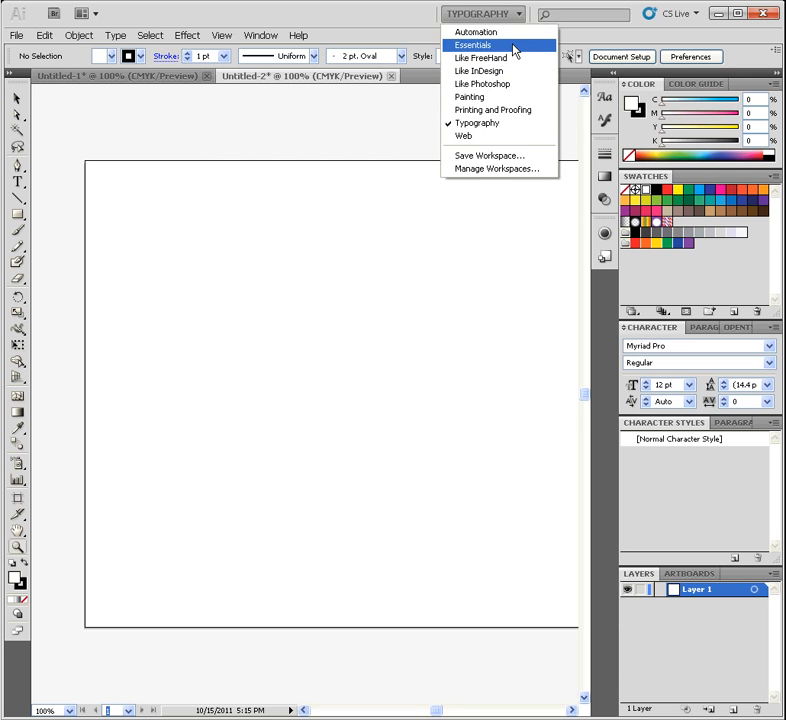
{"action": "left_click", "coordinate": [473, 45]}
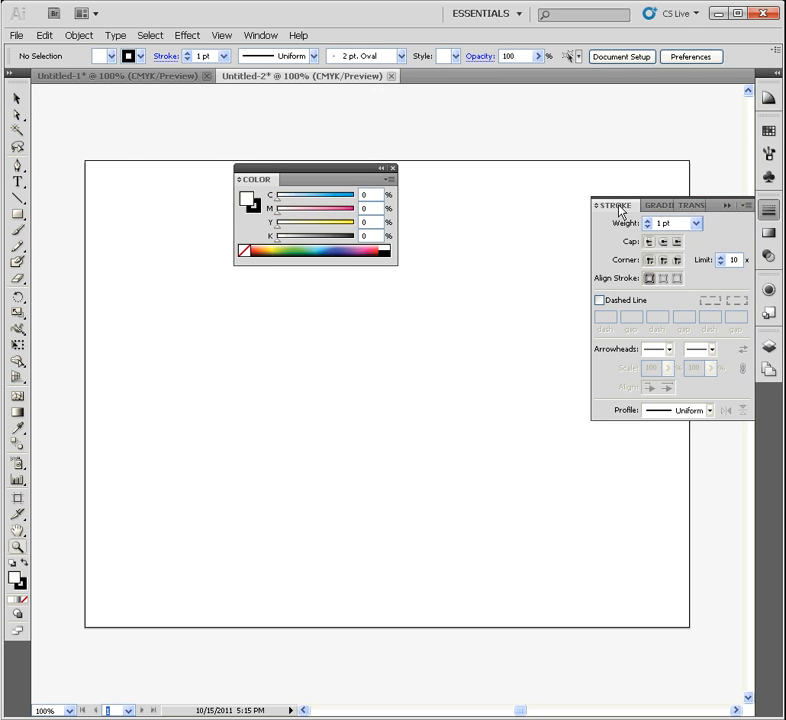
{"action": "left_click_drag", "start_coordinate": [610, 205], "coordinate": [395, 351]}
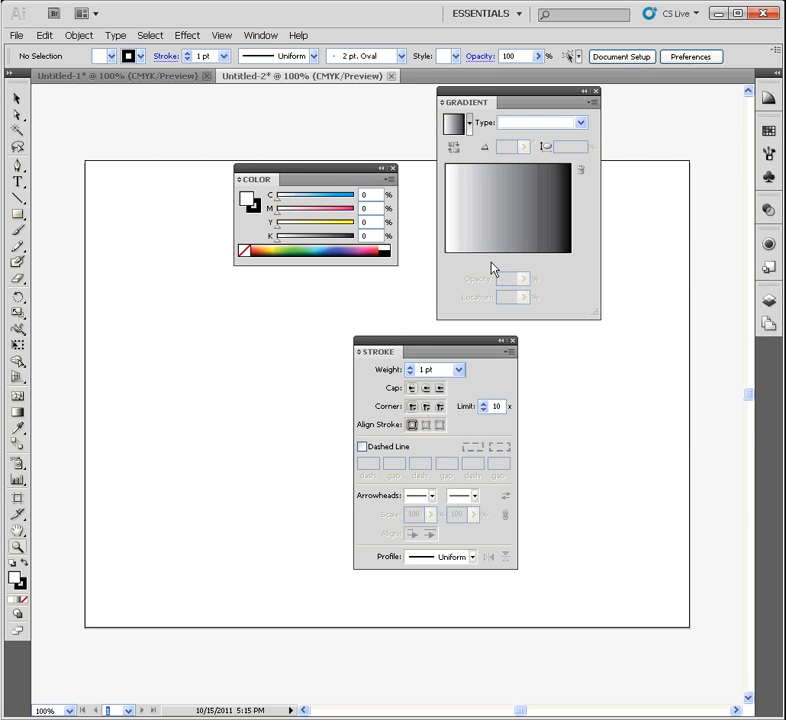
{"action": "mouse_move", "coordinate": [437, 204]}
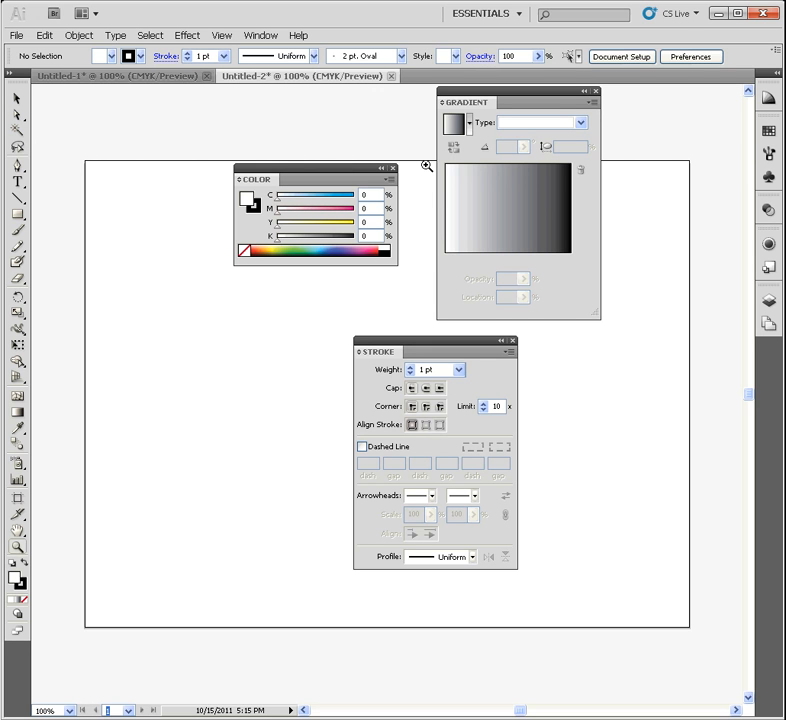
Step: Open and dismiss the workspace list, then toggle the panels with Tab
{"action": "left_click", "coordinate": [485, 13]}
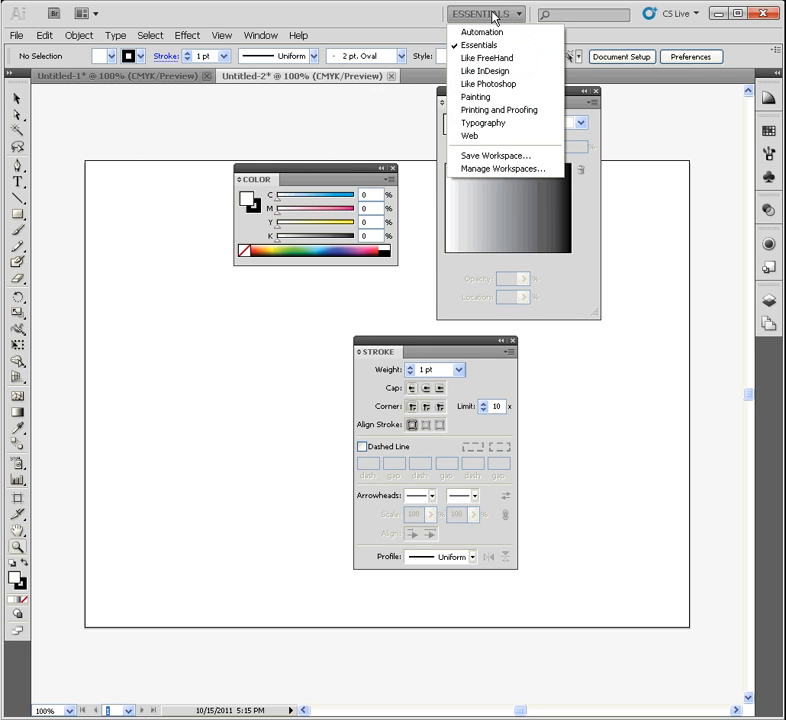
{"action": "left_click", "coordinate": [484, 13]}
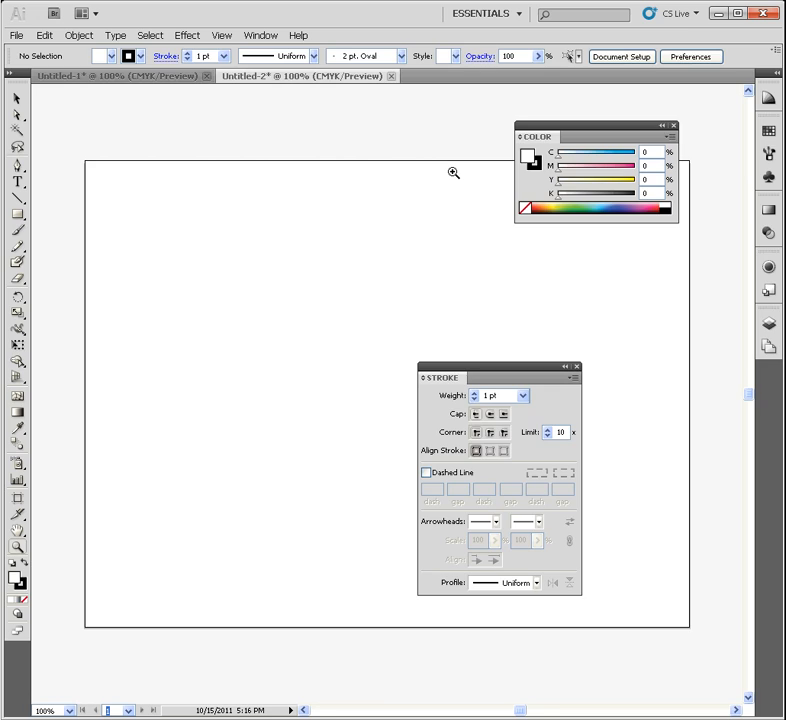
{"action": "key", "text": "Tab"}
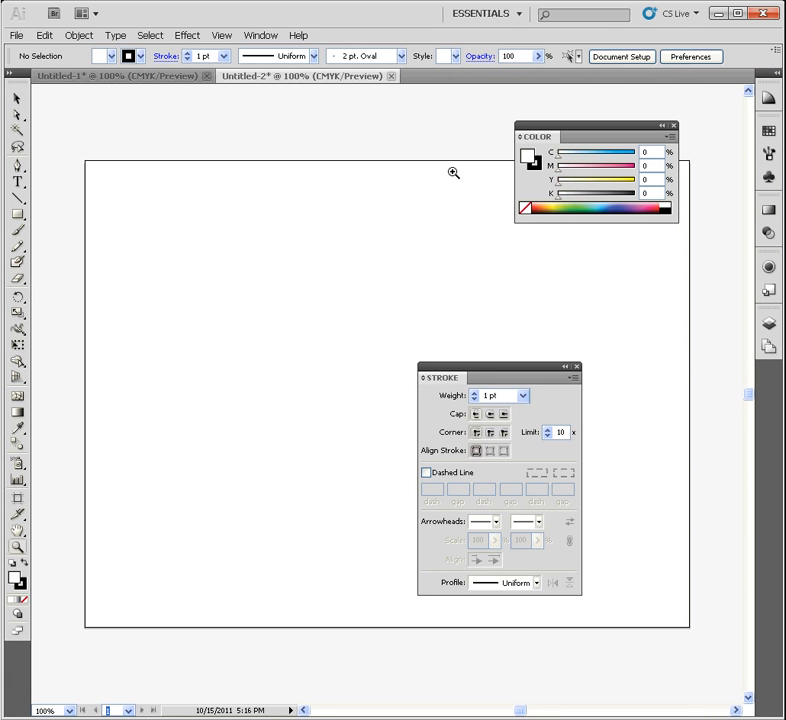
{"action": "mouse_move", "coordinate": [442, 98]}
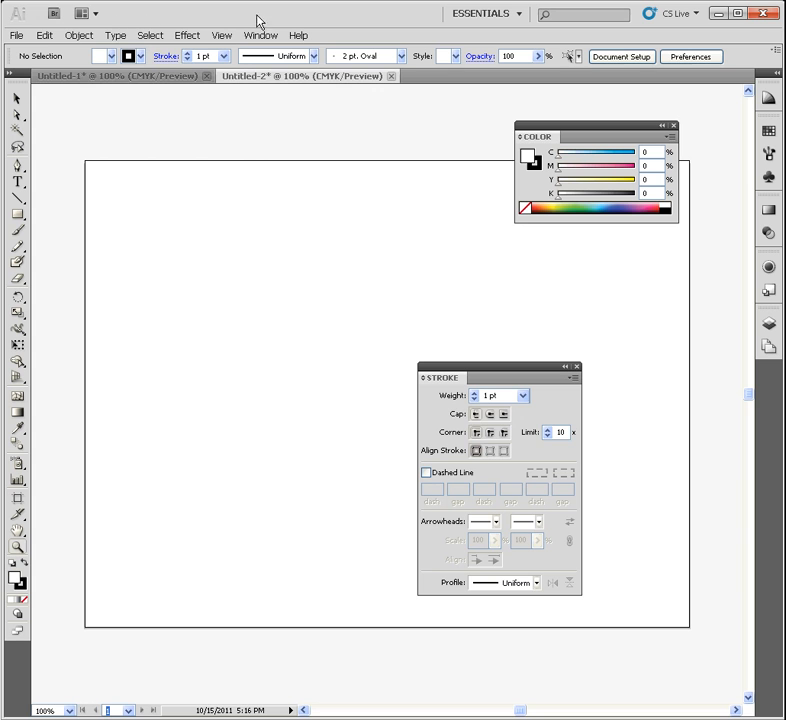
Step: Stack Untitled-1 and Untitled-2 one above the other, then consolidate them back into tabs
{"action": "left_click", "coordinate": [83, 13]}
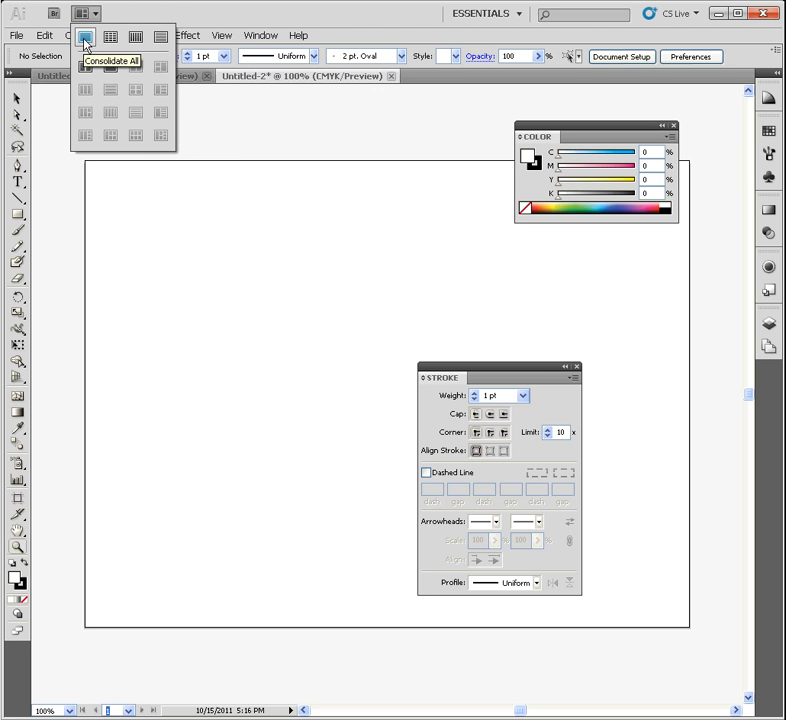
{"action": "mouse_move", "coordinate": [135, 37]}
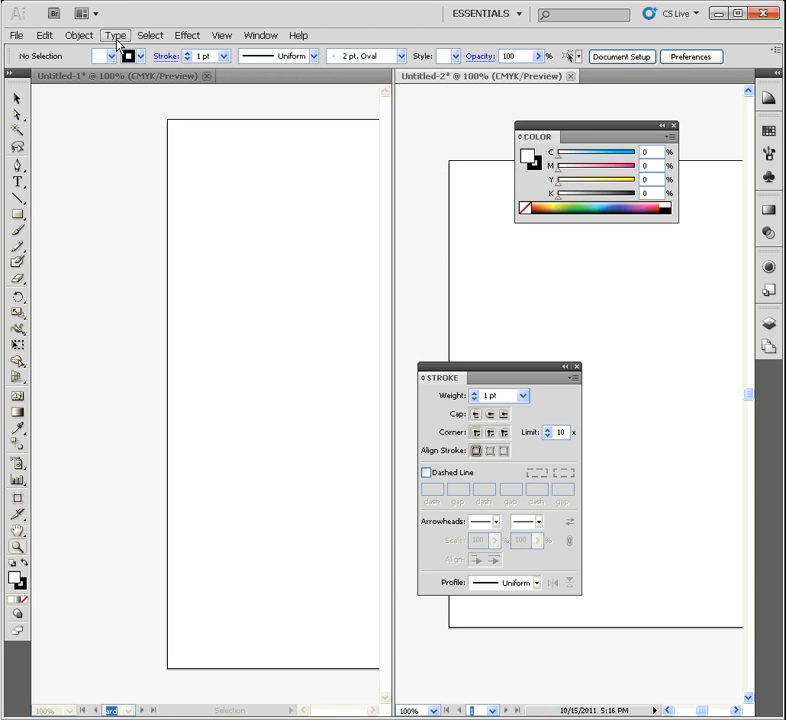
{"action": "left_click", "coordinate": [71, 12]}
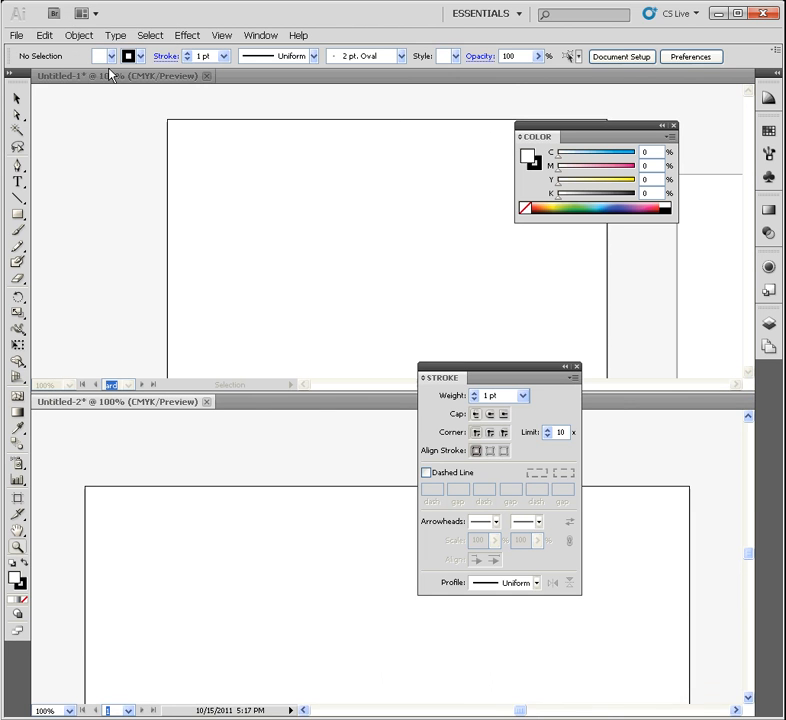
{"action": "left_click", "coordinate": [82, 12]}
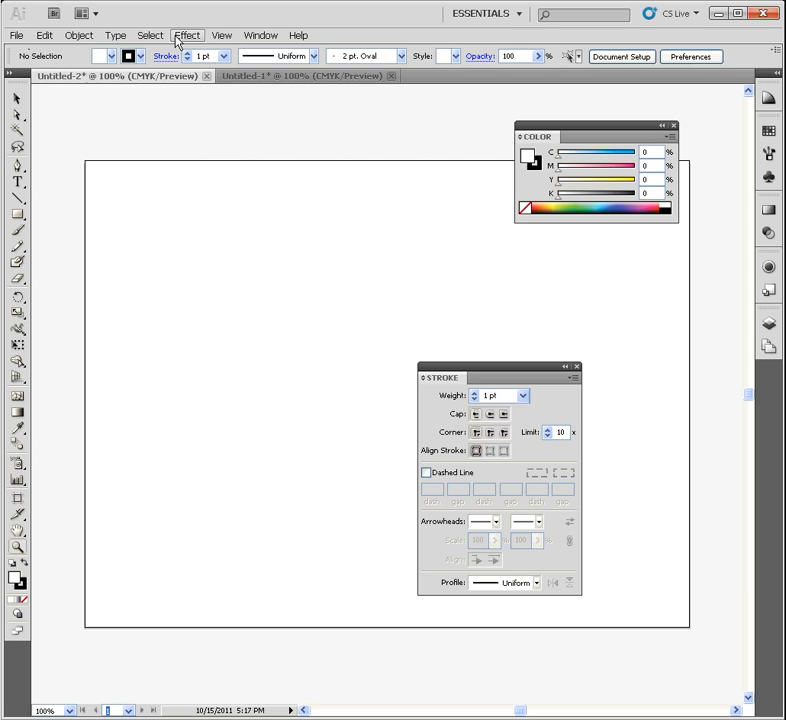
{"action": "mouse_move", "coordinate": [16, 35]}
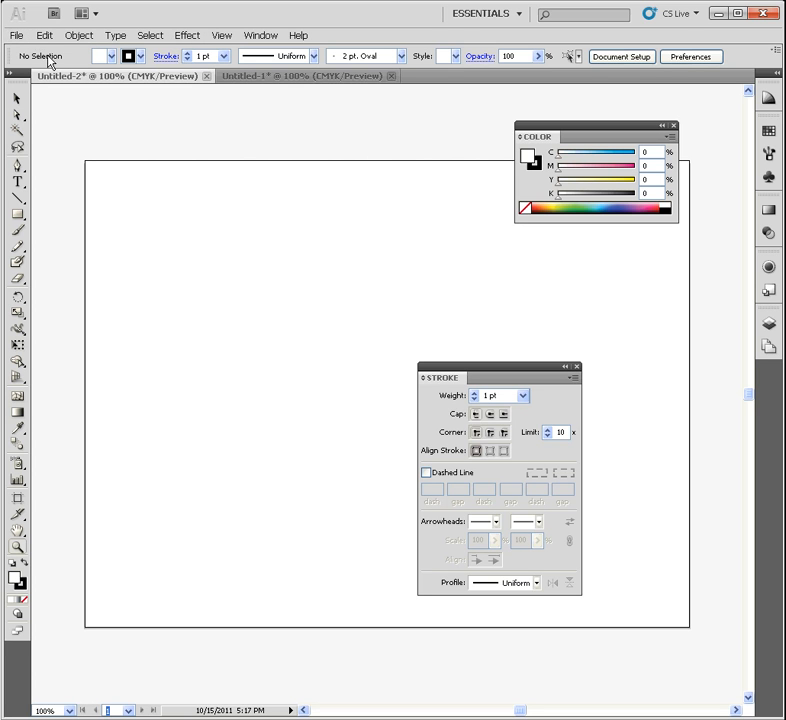
{"action": "mouse_move", "coordinate": [193, 56]}
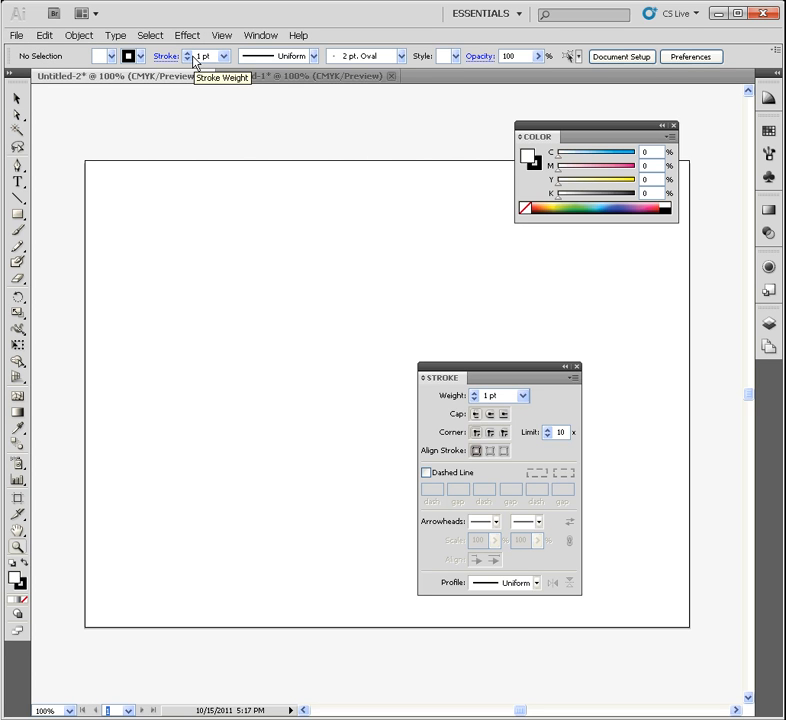
{"action": "mouse_move", "coordinate": [17, 185]}
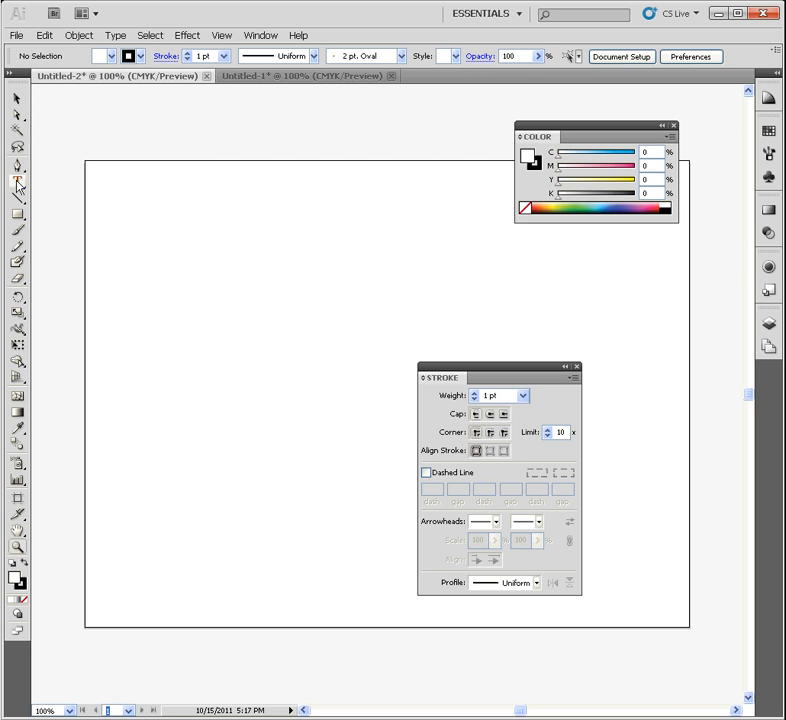
{"action": "mouse_move", "coordinate": [17, 184]}
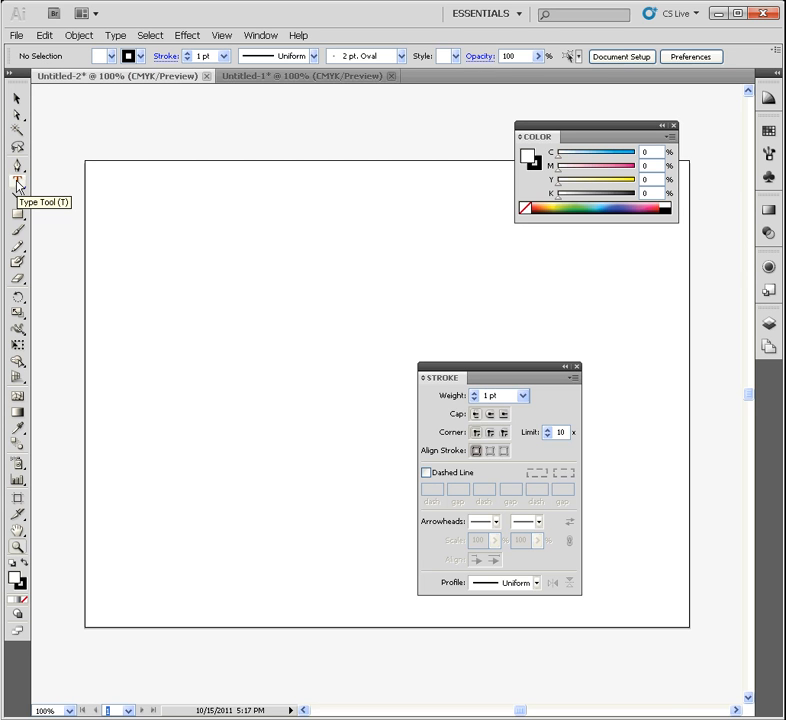
Step: Operate the workspace switcher at the top of the window
{"action": "left_click", "coordinate": [484, 13]}
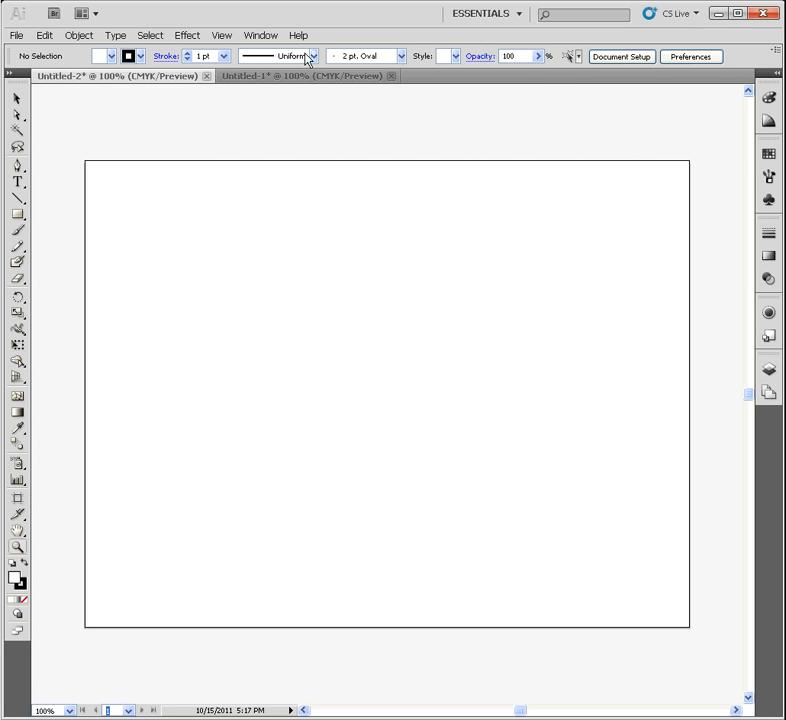
{"action": "mouse_move", "coordinate": [18, 180]}
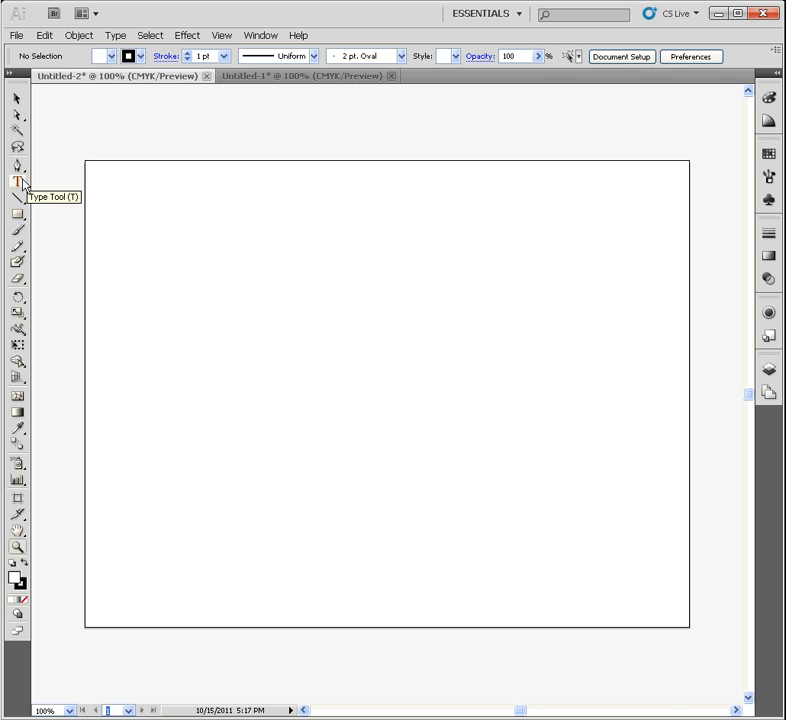
Step: Select the Type Tool and preview its Character settings, then its Paragraph settings
{"action": "left_click", "coordinate": [18, 182]}
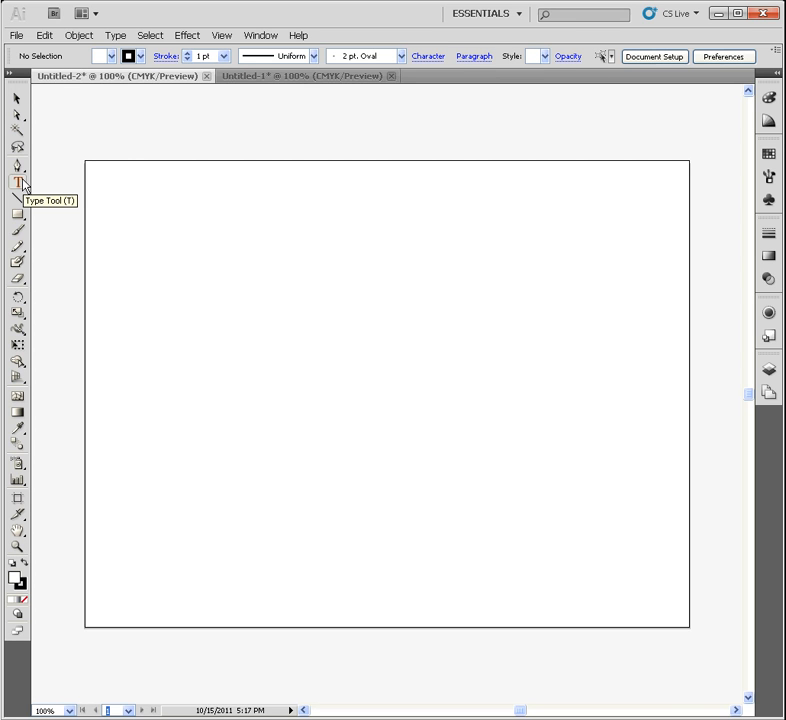
{"action": "left_click", "coordinate": [428, 56]}
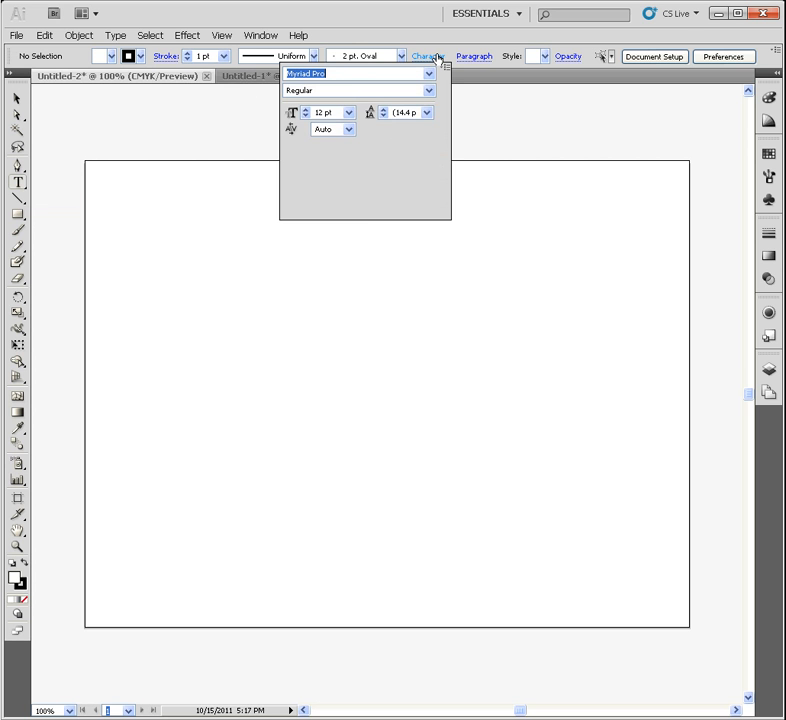
{"action": "left_click", "coordinate": [443, 68]}
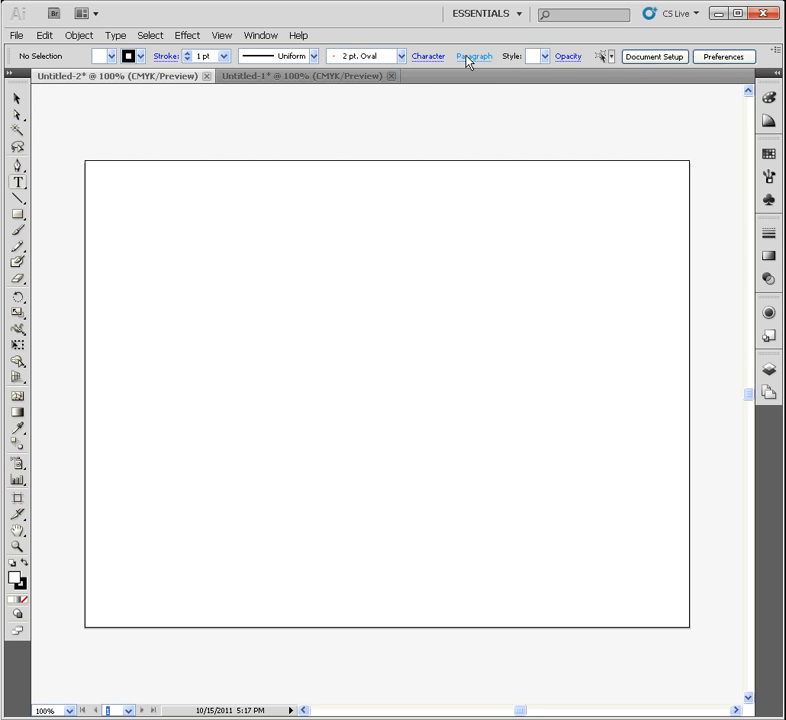
{"action": "left_click", "coordinate": [474, 56]}
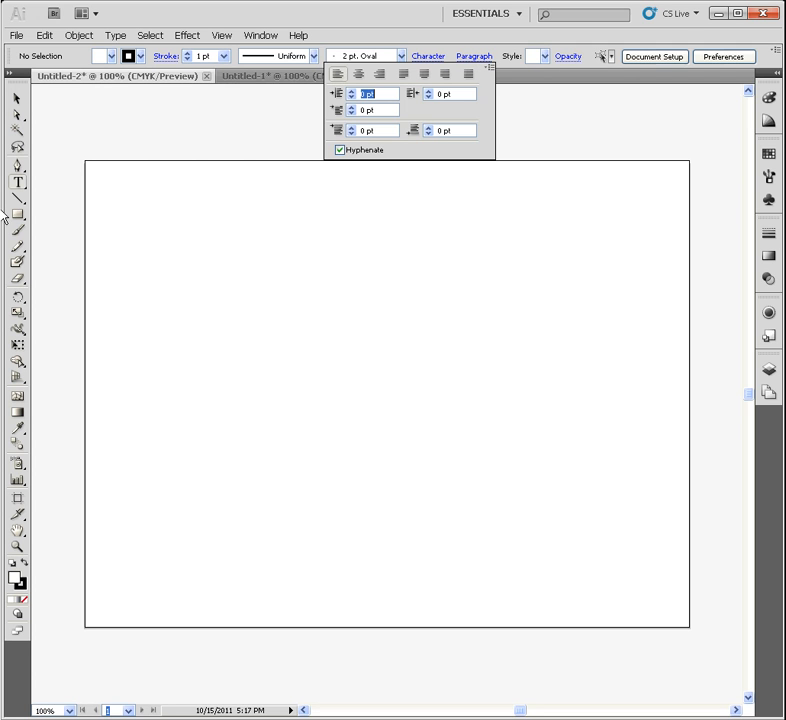
{"action": "mouse_move", "coordinate": [17, 215]}
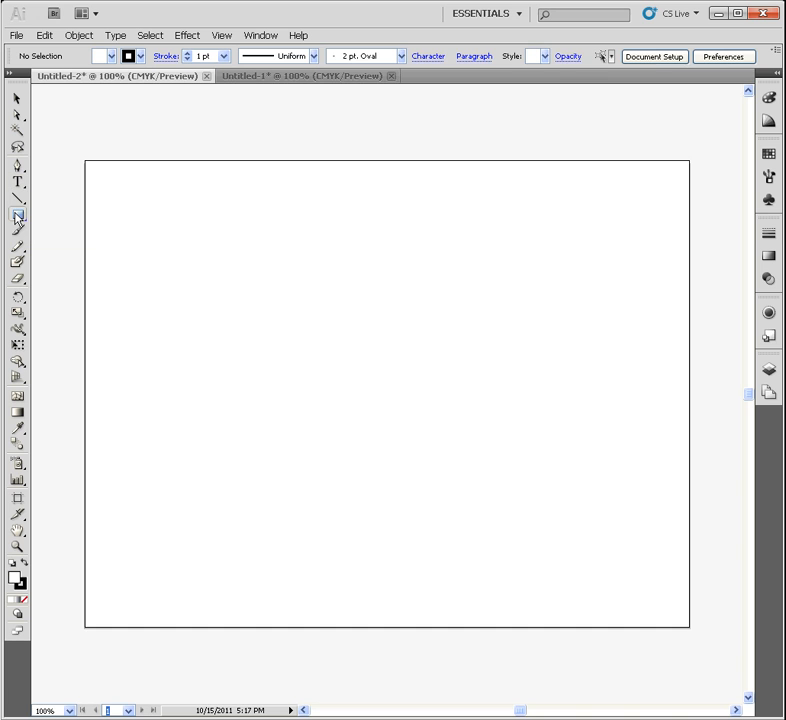
{"action": "mouse_move", "coordinate": [17, 217]}
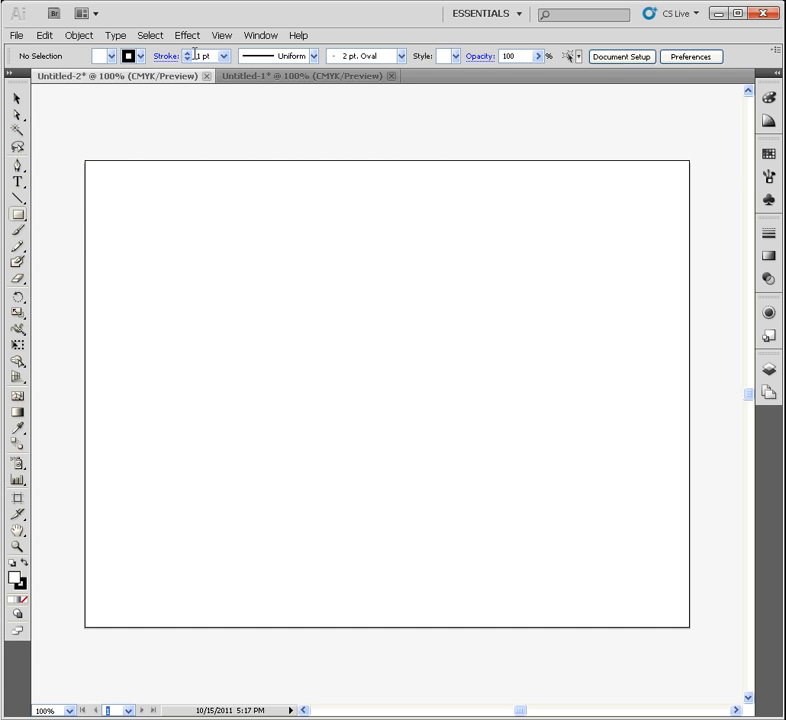
{"action": "mouse_move", "coordinate": [65, 60]}
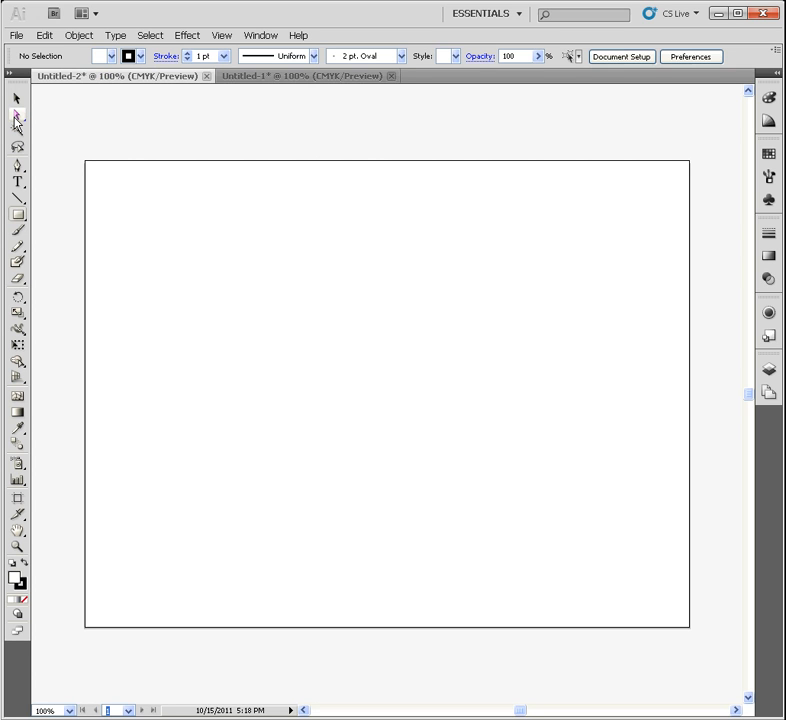
{"action": "mouse_move", "coordinate": [17, 115]}
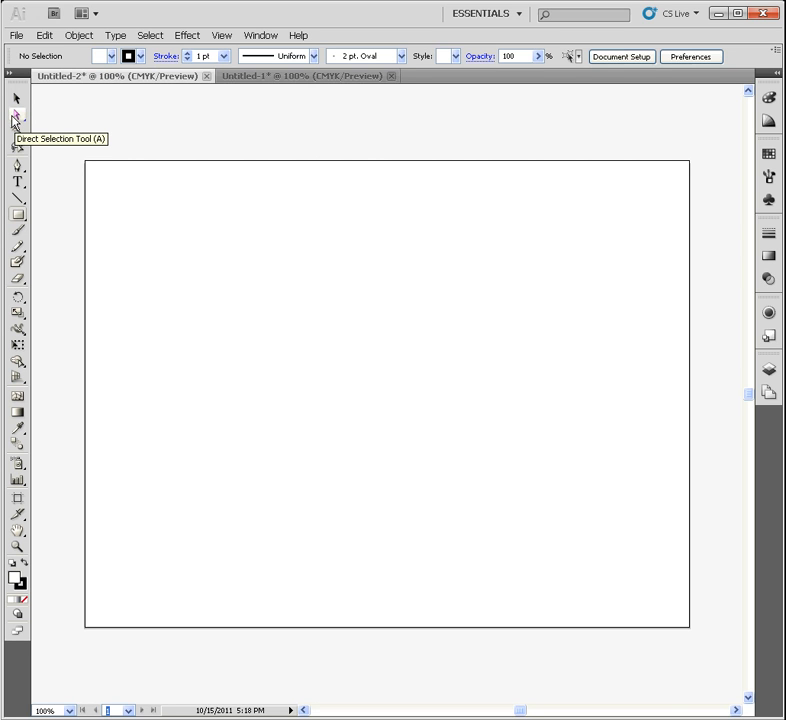
{"action": "mouse_move", "coordinate": [208, 132]}
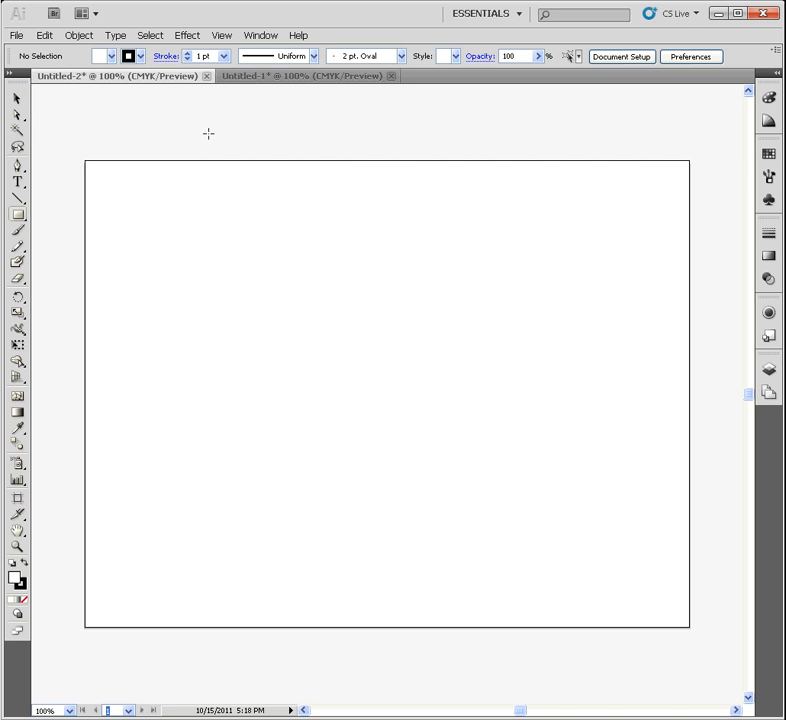